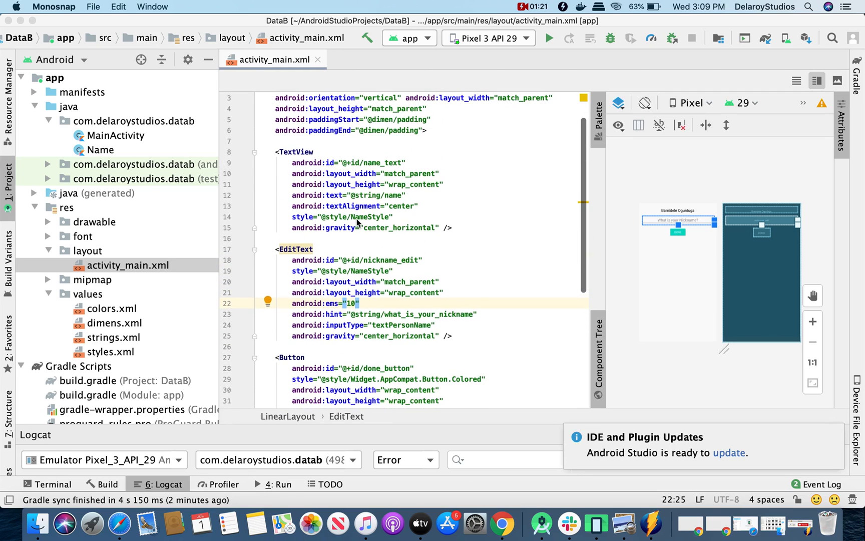
mouse_move(345, 255)
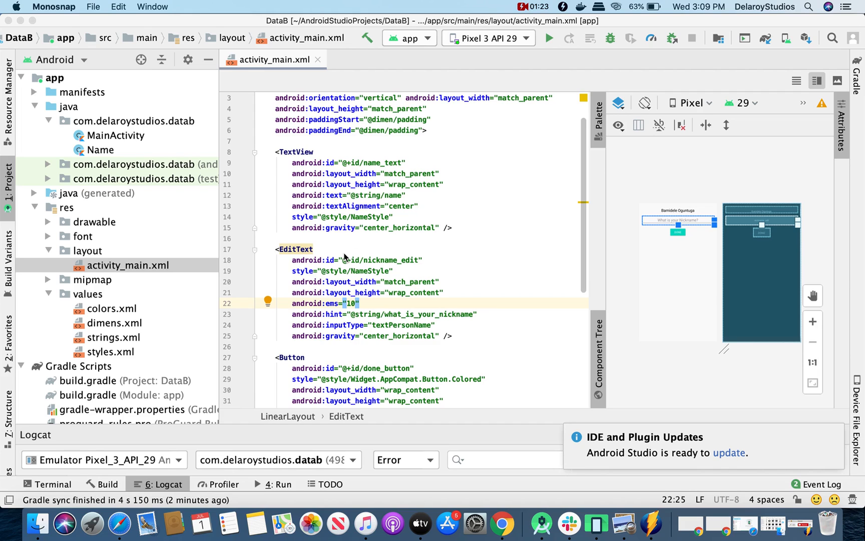
Step: Review the button listener and addNickname function in MainActivity.kt, selecting an identifier to explain it
scroll("down", 3)
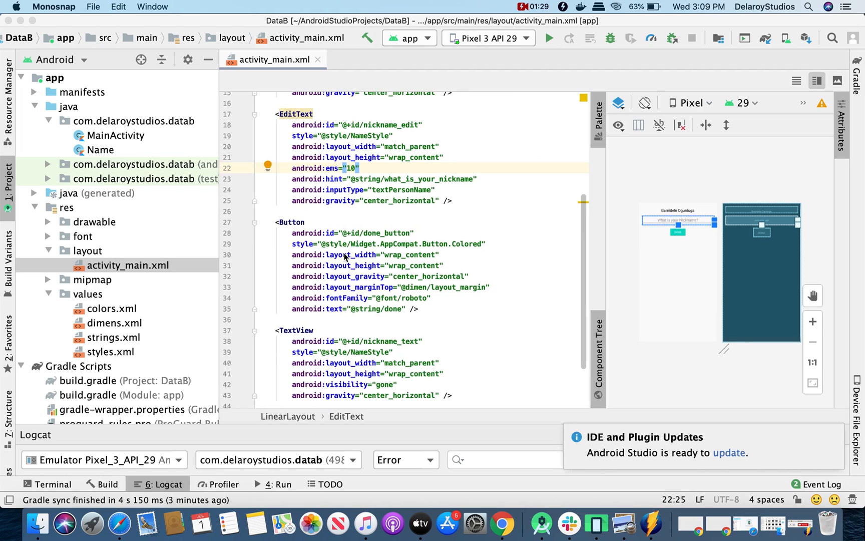
scroll("down", 3)
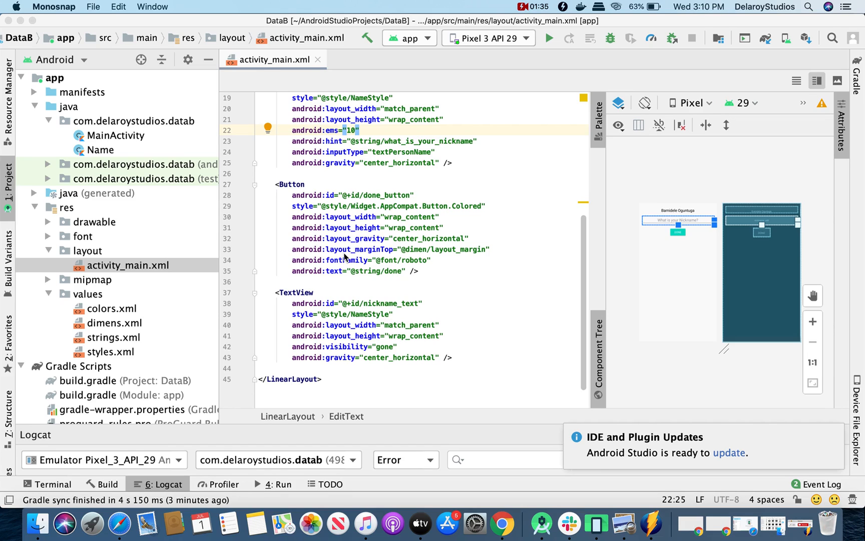
mouse_move(340, 325)
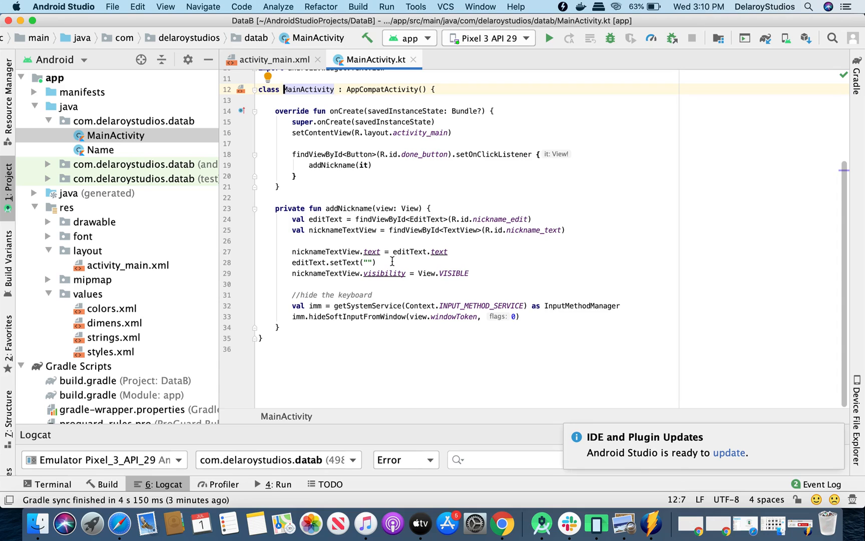
mouse_move(420, 154)
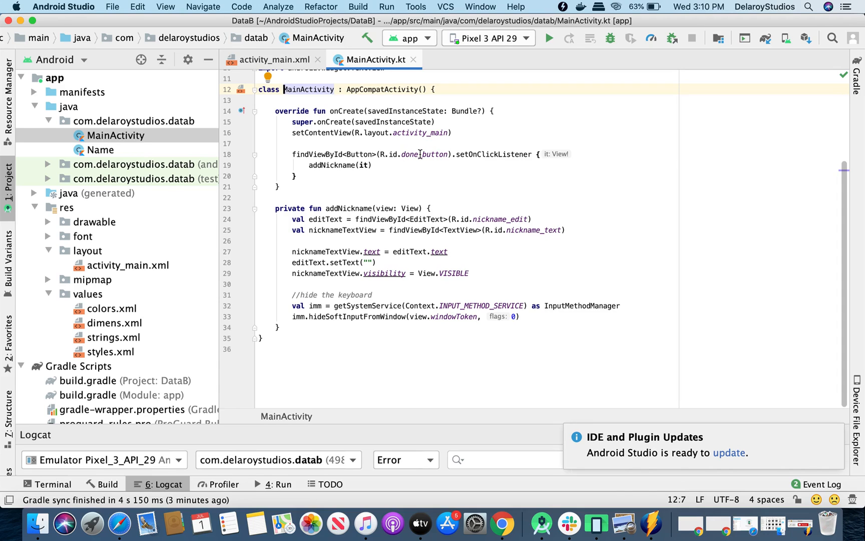
double_click(423, 153)
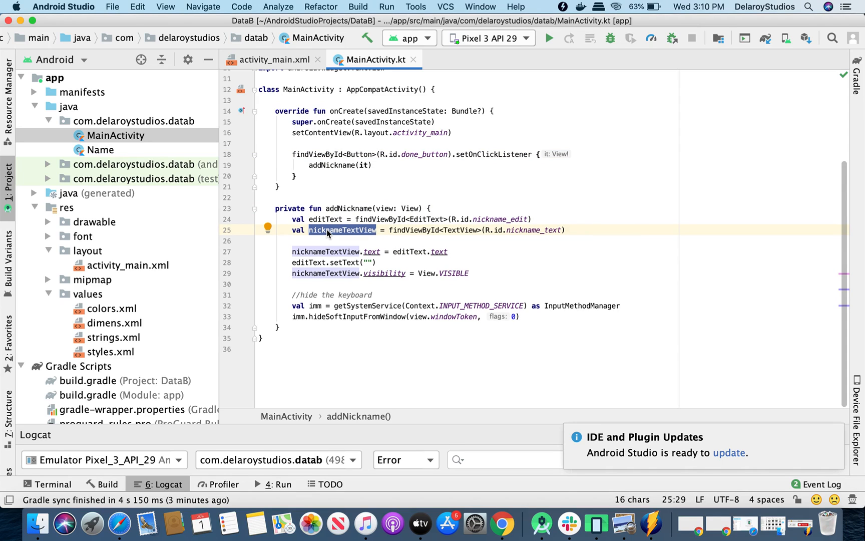
mouse_move(409, 250)
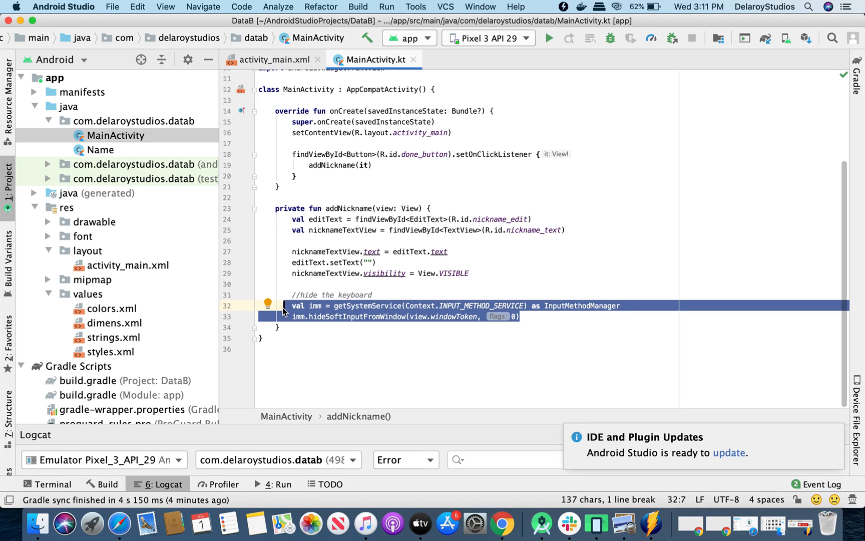
Step: Add dataBinding { enabled = true } to the android block of build.gradle (:app) and sync the project
scroll("down", 3)
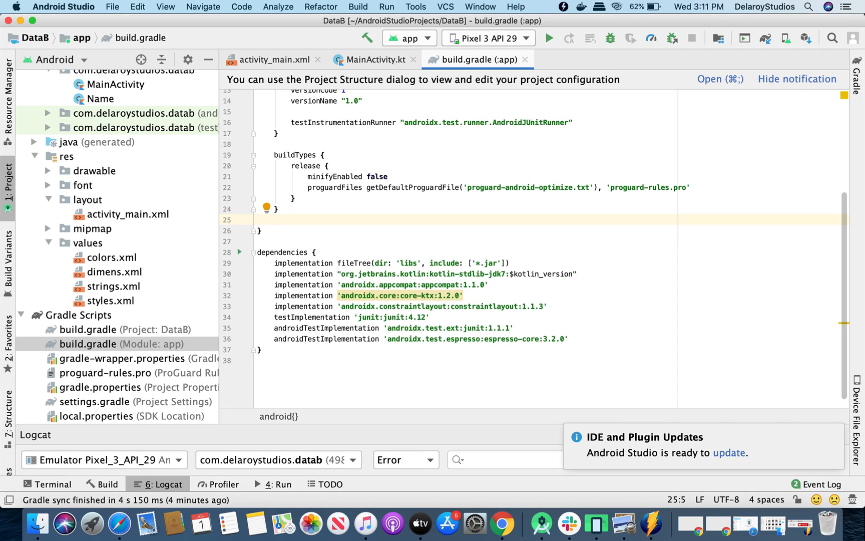
type("da")
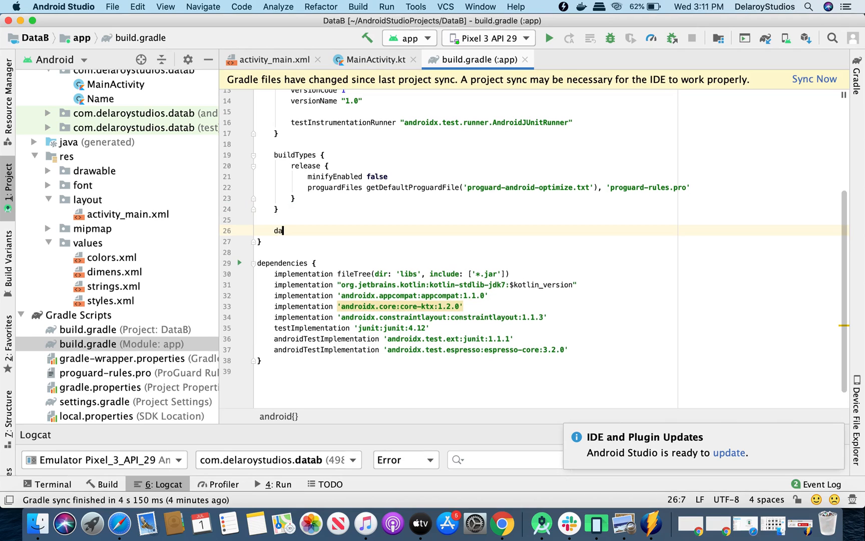
type("ta")
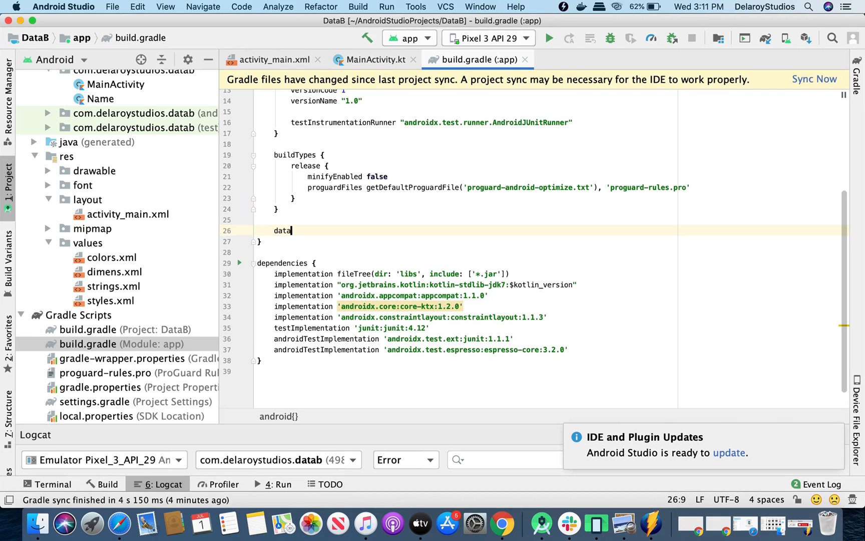
type("Bindi")
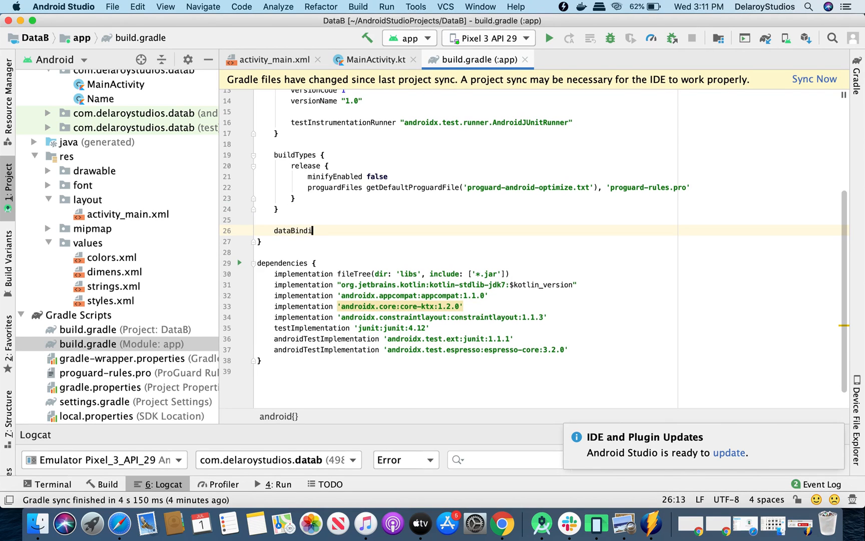
type("ng")
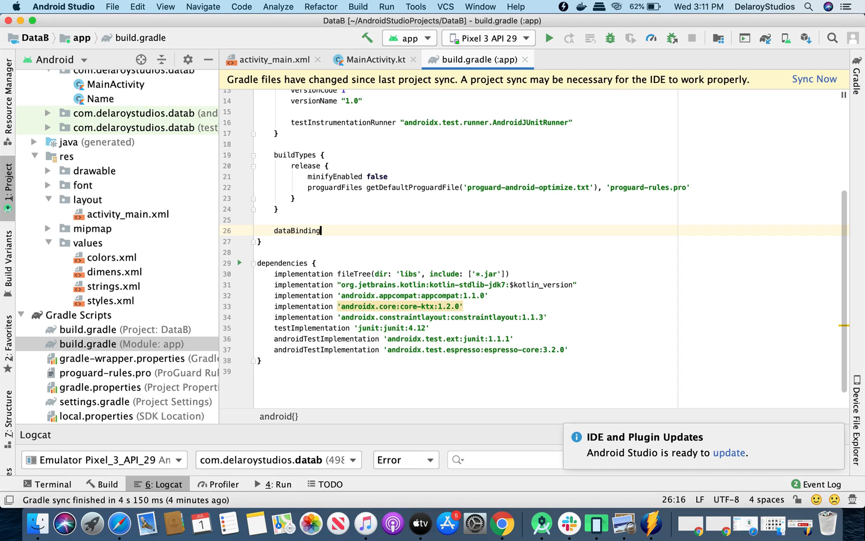
type("{")
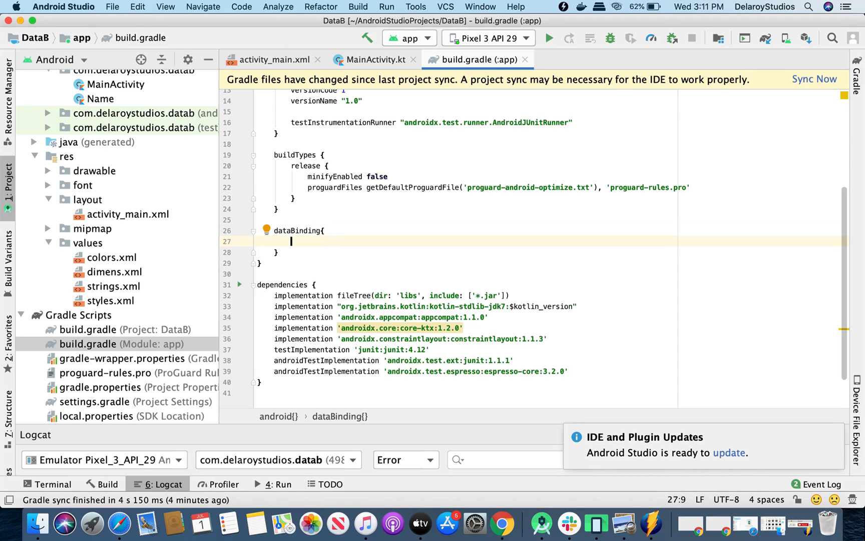
type("en")
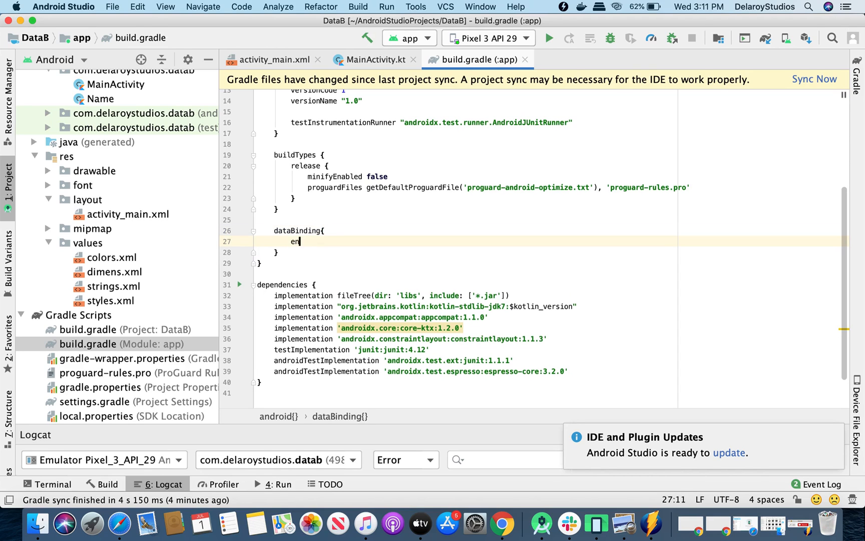
type("abled")
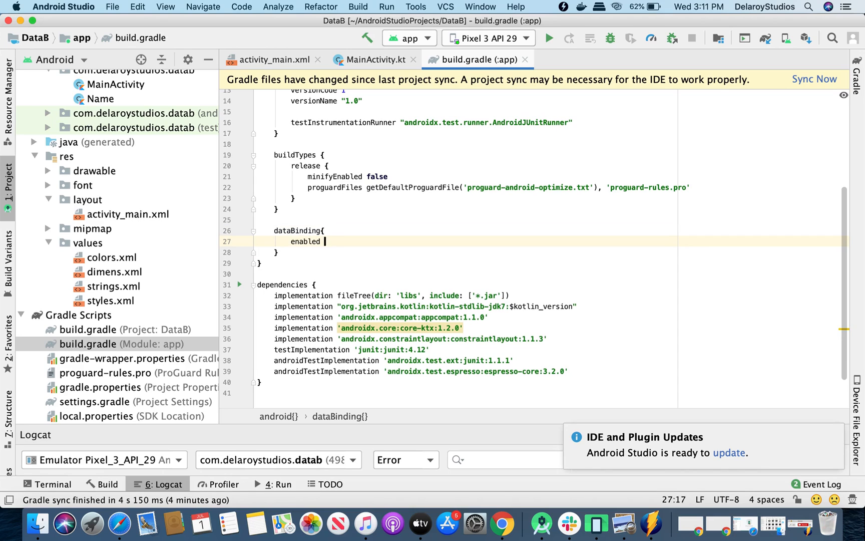
type("= true")
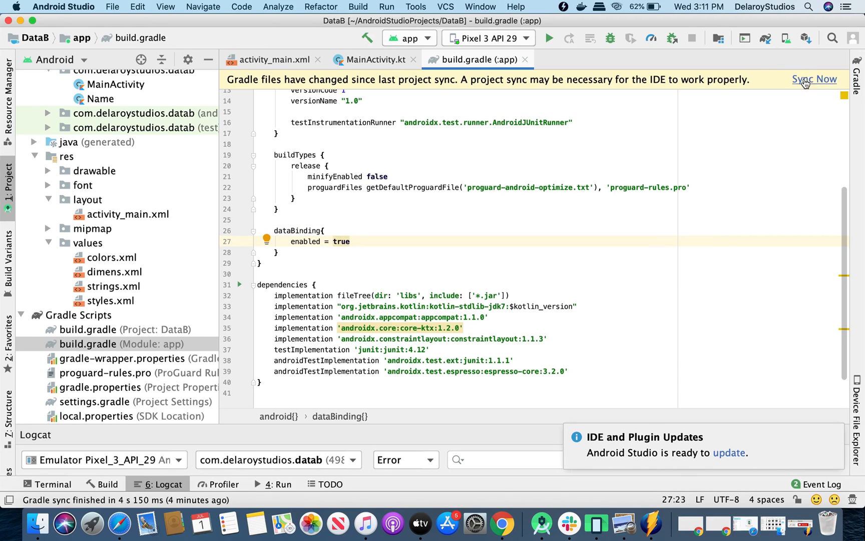
left_click(815, 79)
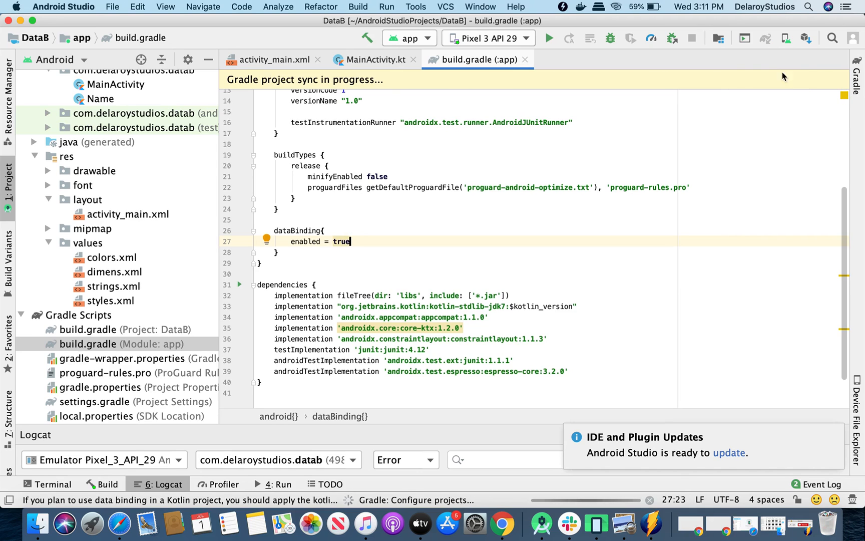
Step: Insert a <layout> root tag in activity_main.xml via autocomplete and nest the LinearLayout inside it
left_click(272, 59)
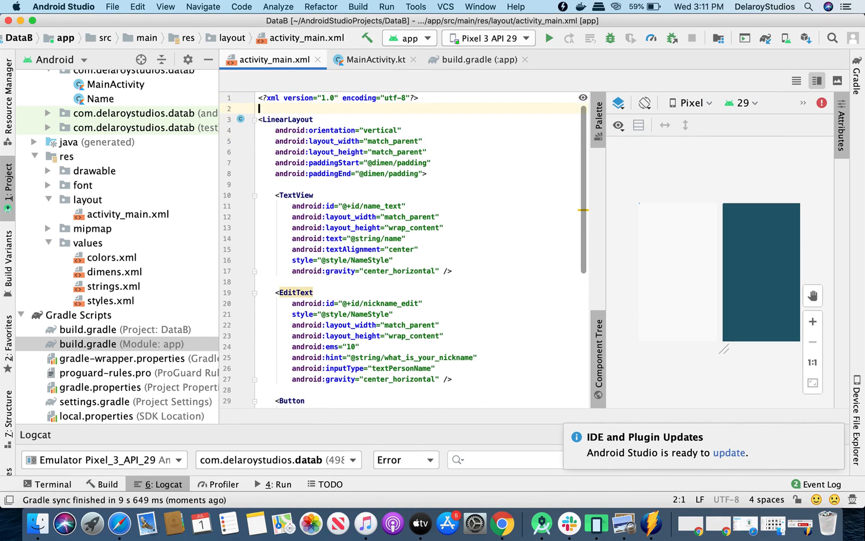
type("<")
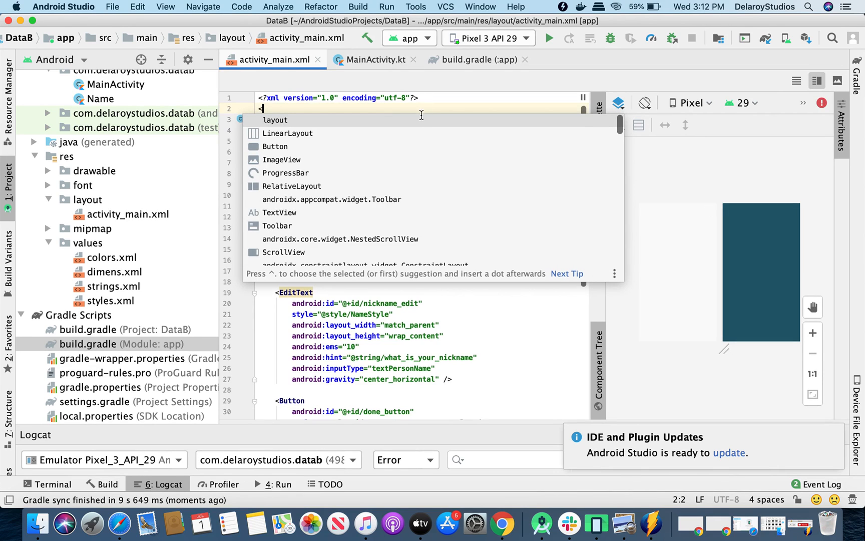
mouse_move(388, 122)
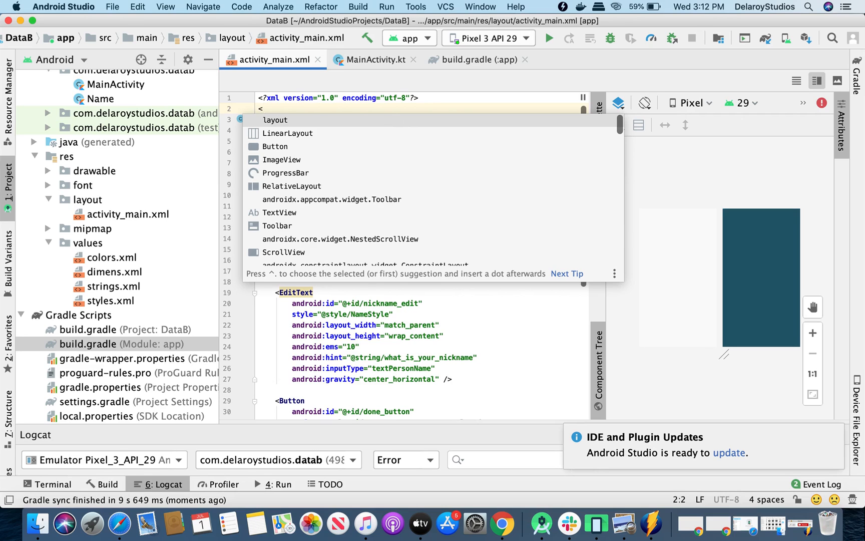
left_click(274, 120)
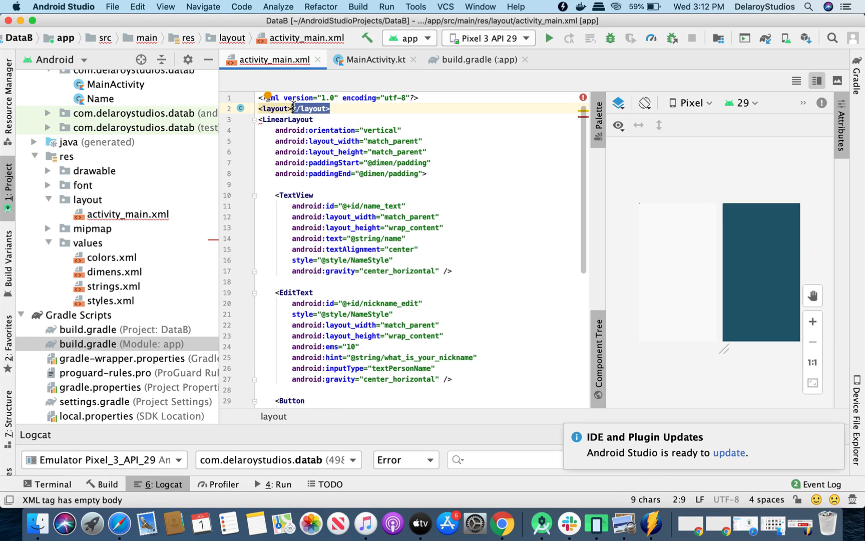
scroll("down", 3)
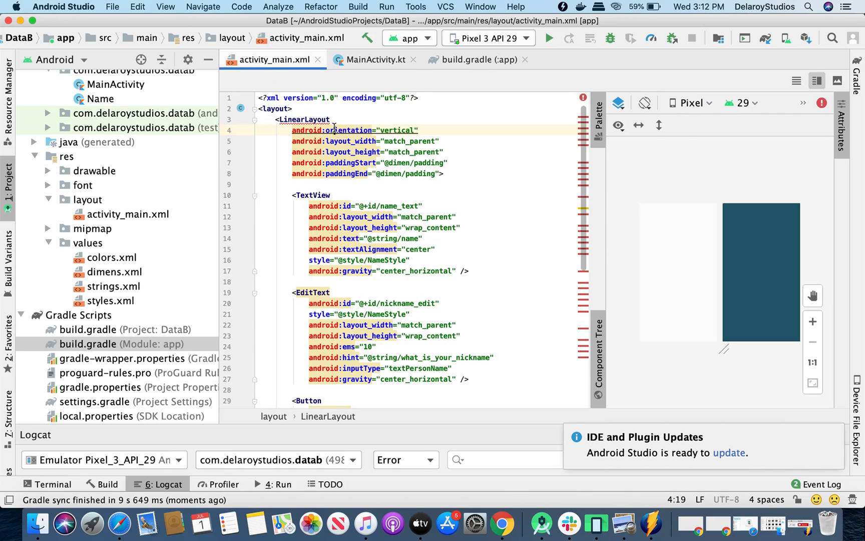
mouse_move(330, 130)
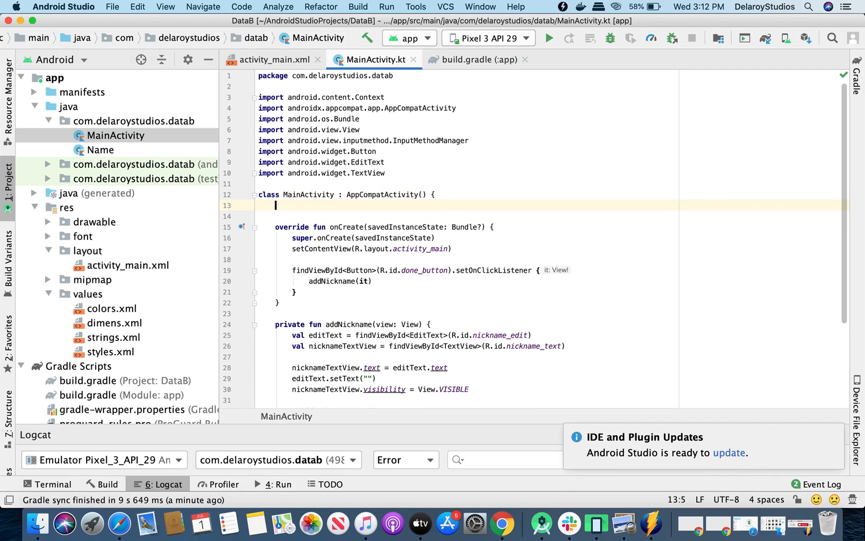
Step: Declare private lateinit var binding: ActivityMainBinding in MainActivity, accepting the suggestion to import it
type("private lateinit var")
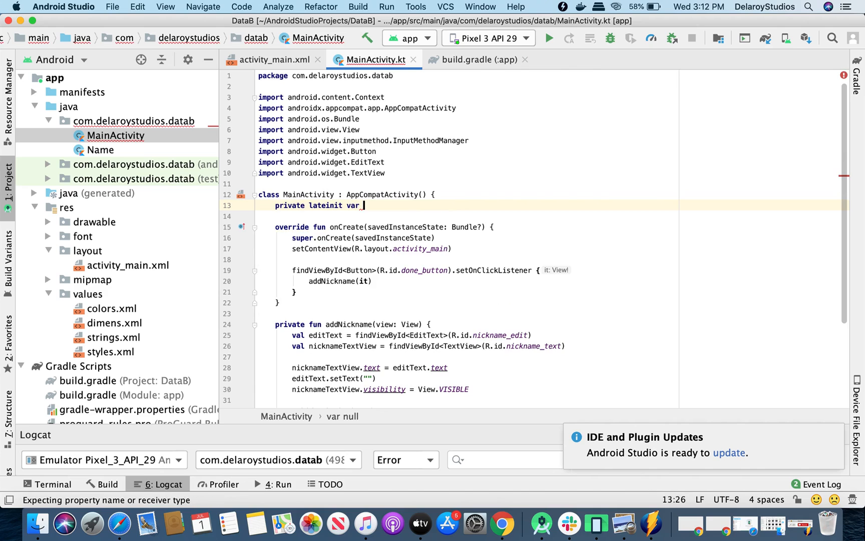
type("bin")
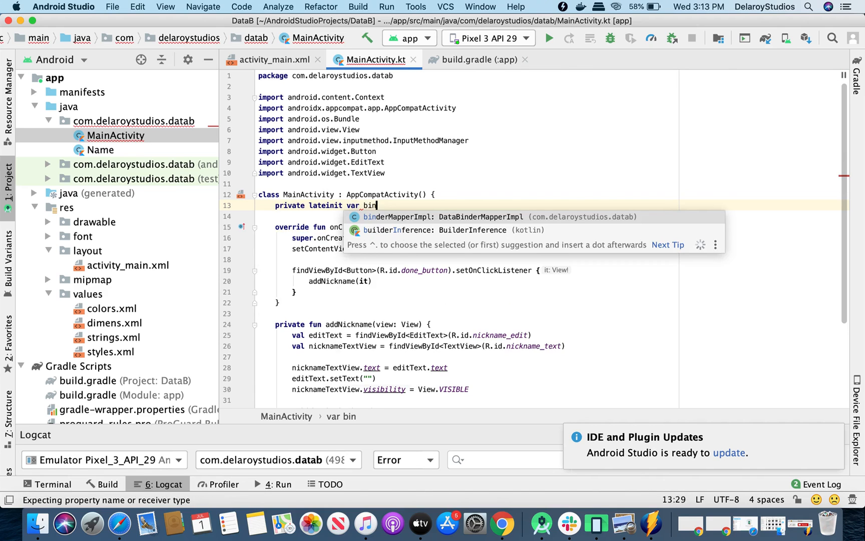
type("ding: Activity")
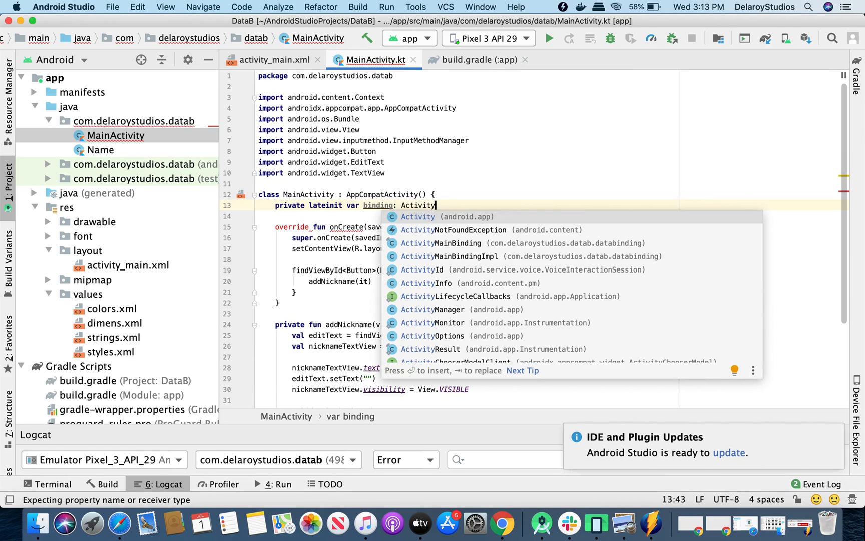
type("Mai")
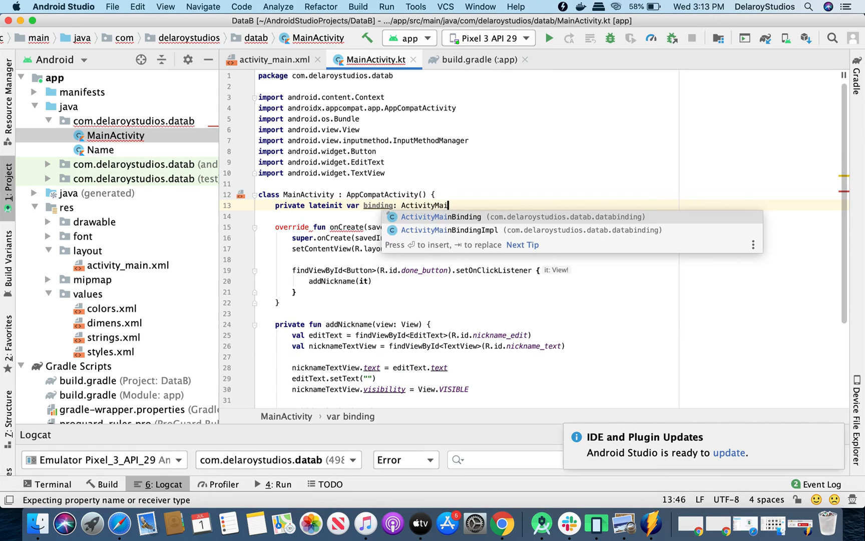
type("nBinding")
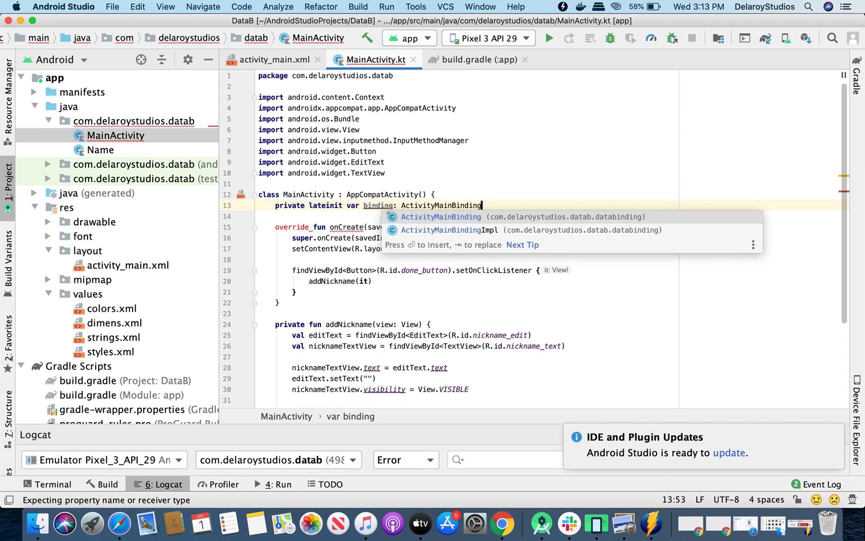
key("enter")
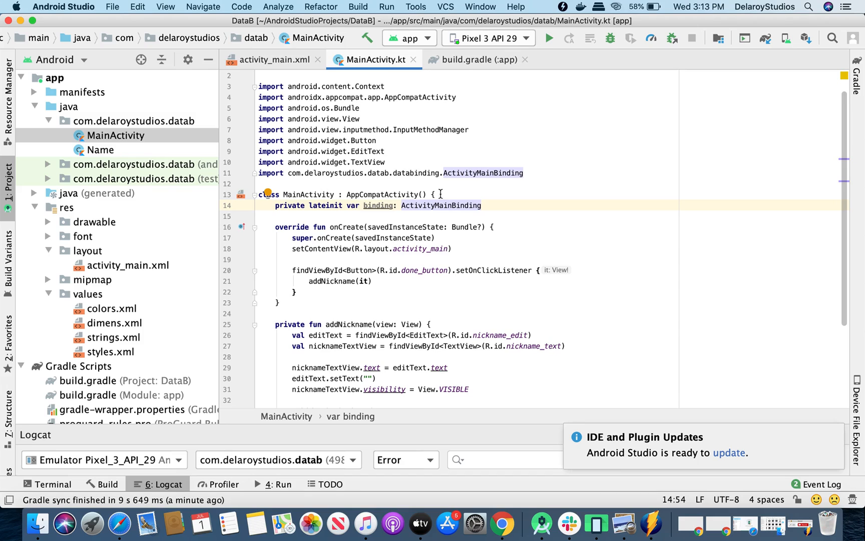
mouse_move(455, 249)
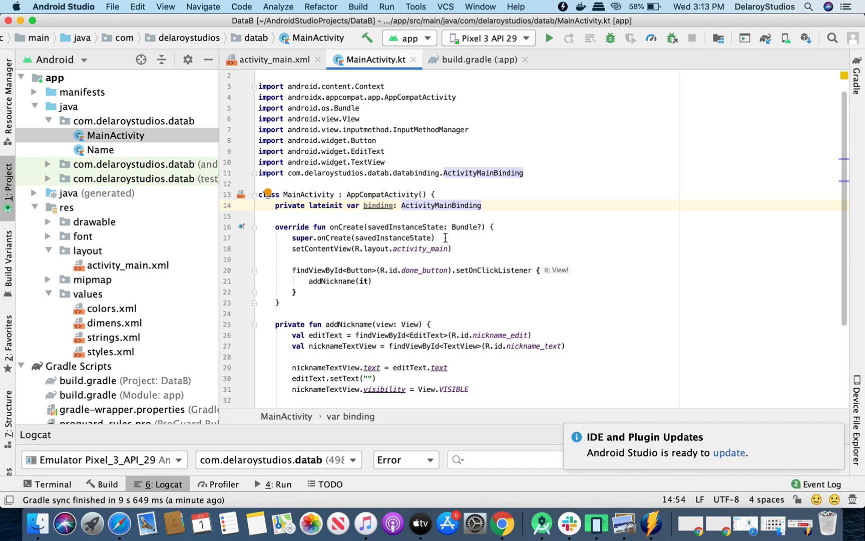
Step: Assign binding = DataBindingUtil.setContentView(this, R.layout.activity_main) in onCreate, replacing the old setContentView
key("enter")
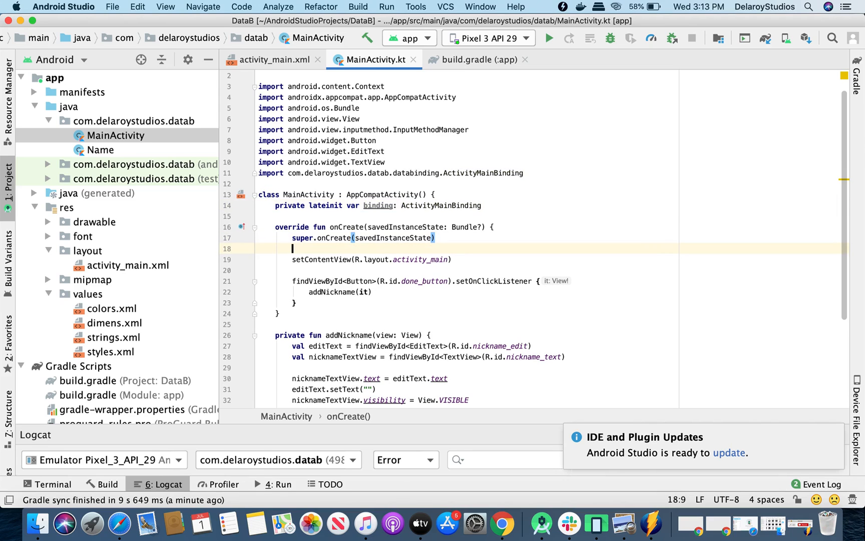
type("binding =")
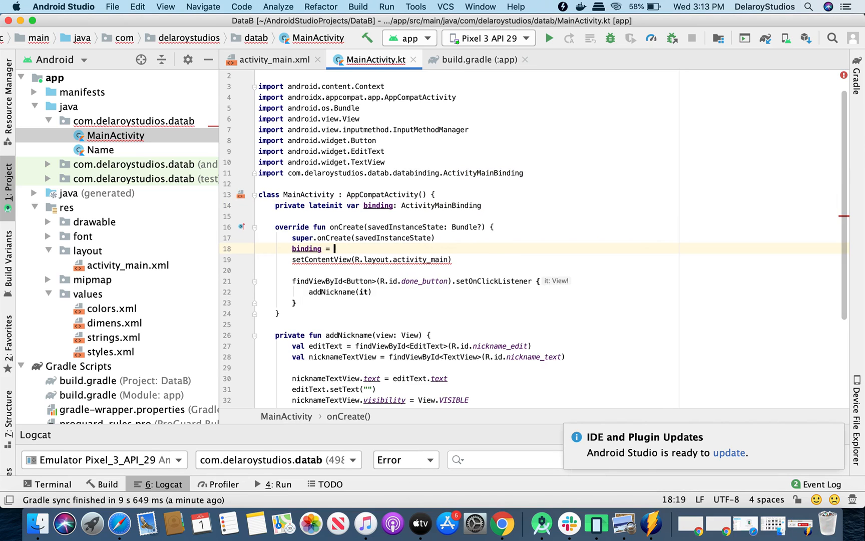
type("Data")
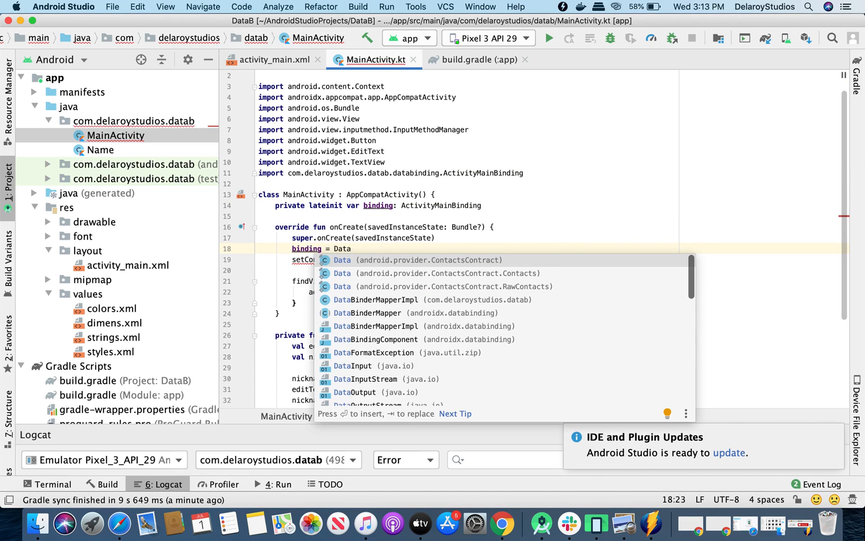
type("Bind")
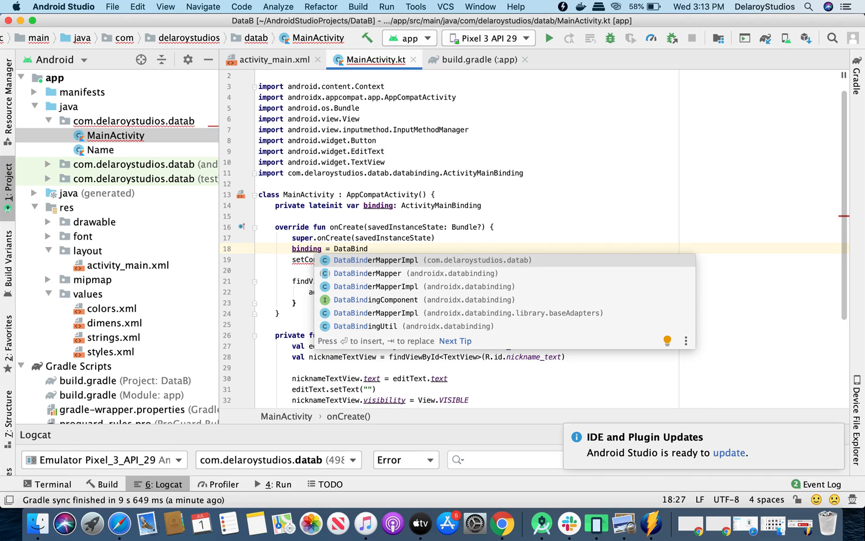
type("ing")
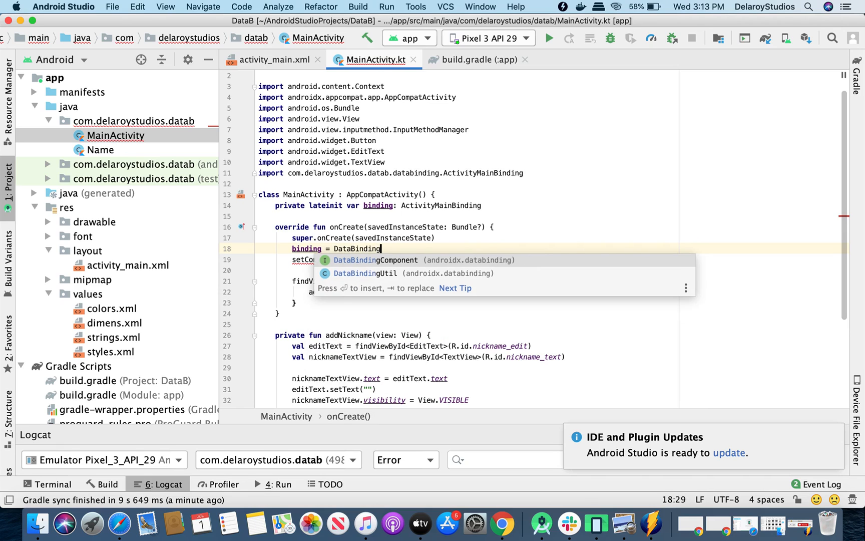
key("Down")
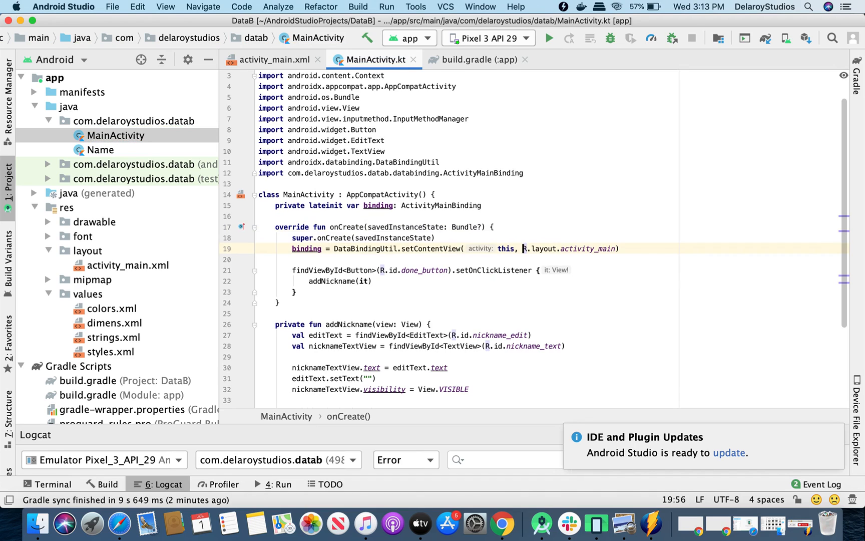
left_click(460, 313)
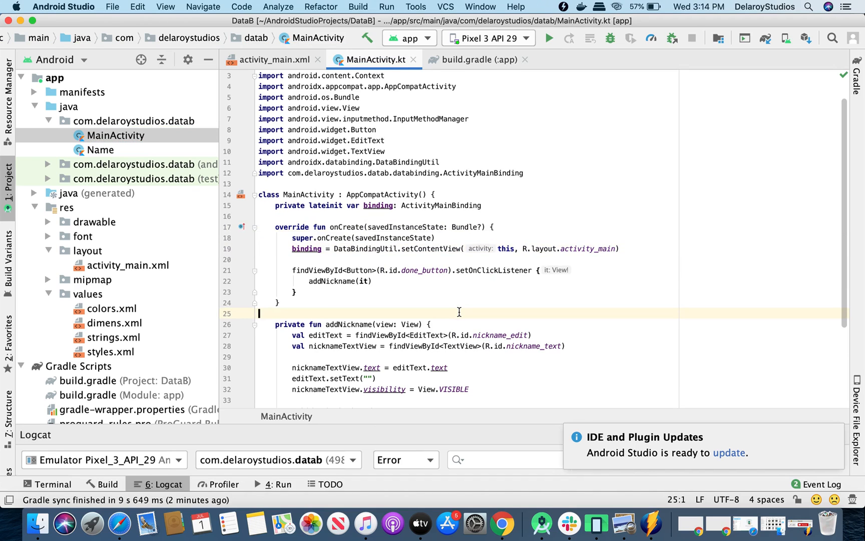
mouse_move(344, 268)
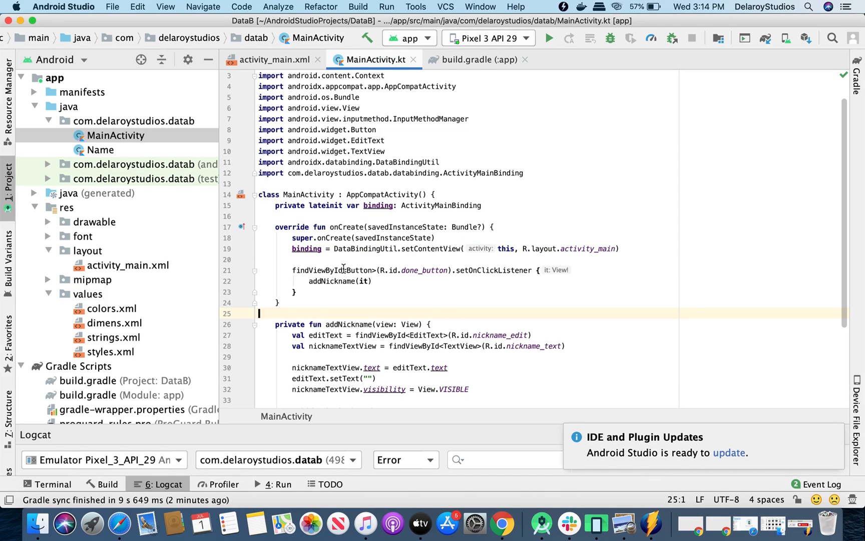
Step: Replace the done button's findViewById lookup with binding.doneButton for the click listener
left_click_drag(292, 270, 367, 280)
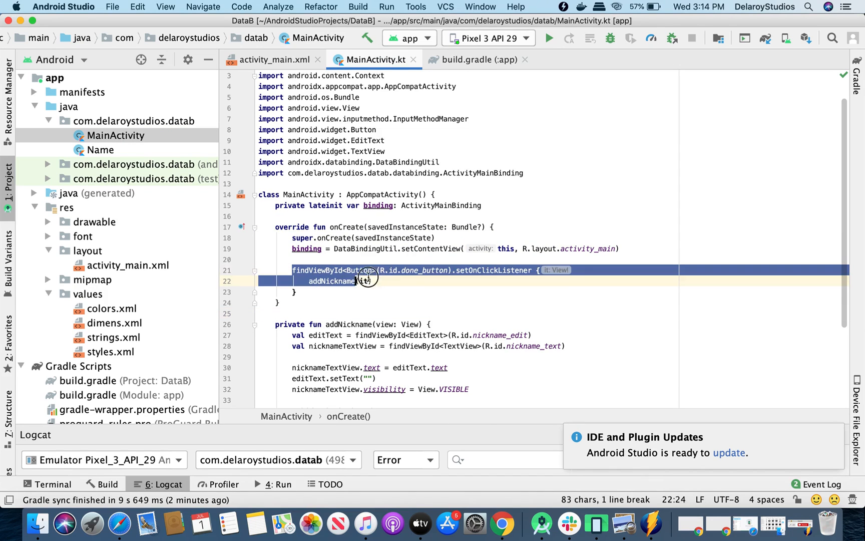
left_click(451, 271)
type("binding")
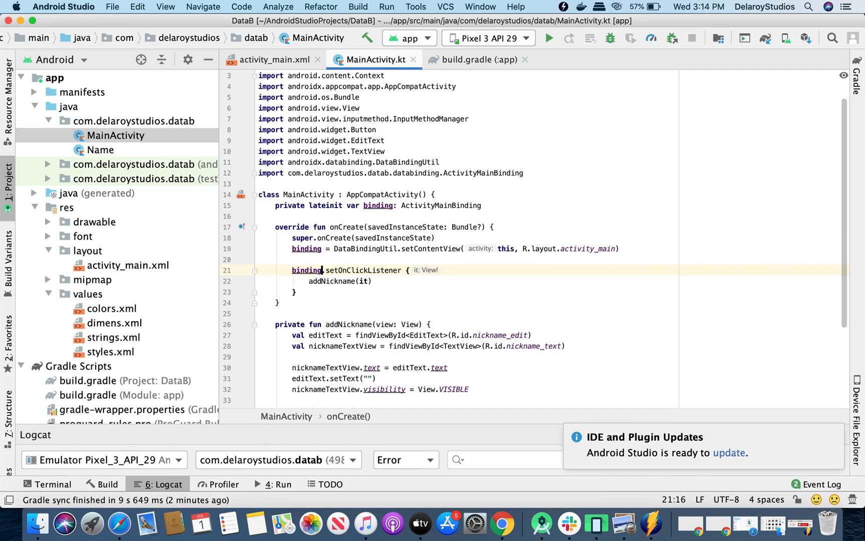
type(".d")
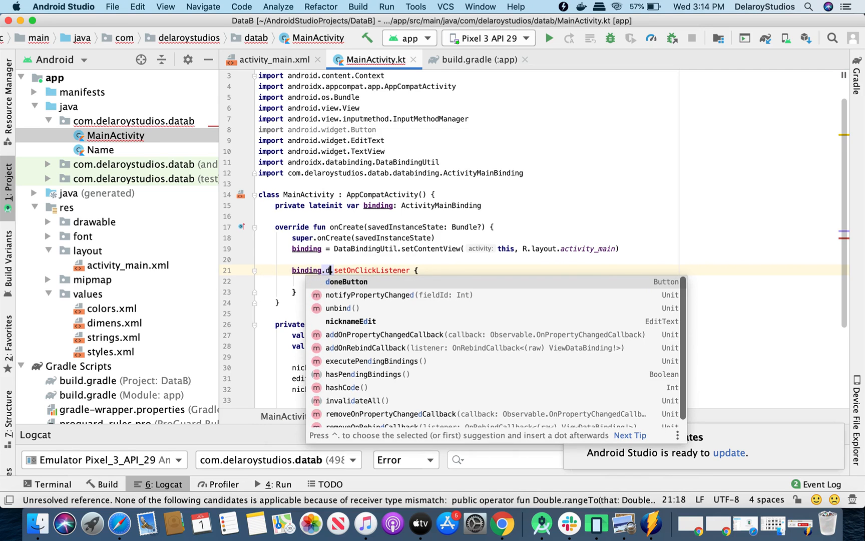
left_click(348, 281)
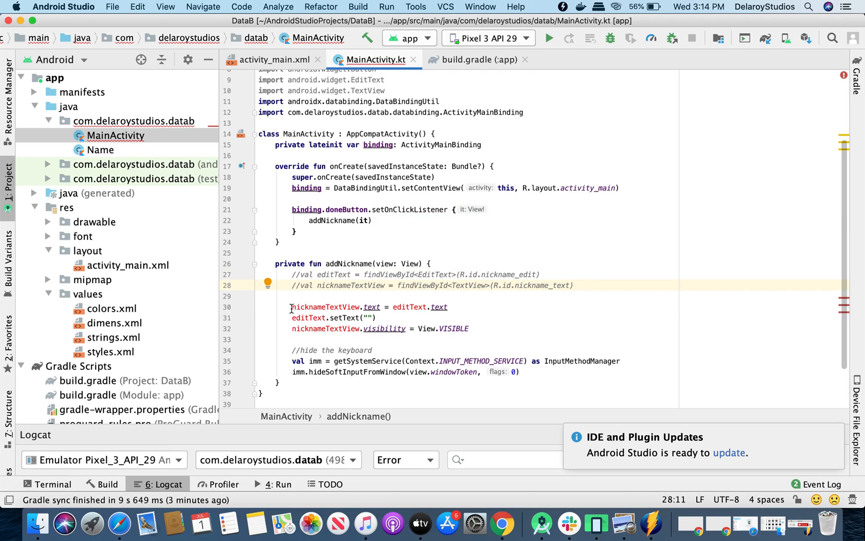
Step: Replace the nickname lookups in addNickname with binding.nicknameText and binding.nicknameEdit
double_click(325, 307)
type("binding.")
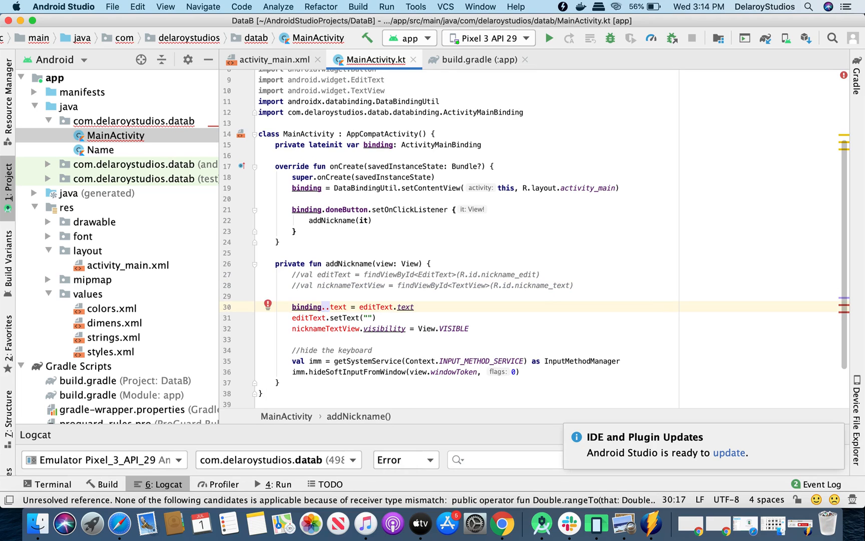
type("nicknameText")
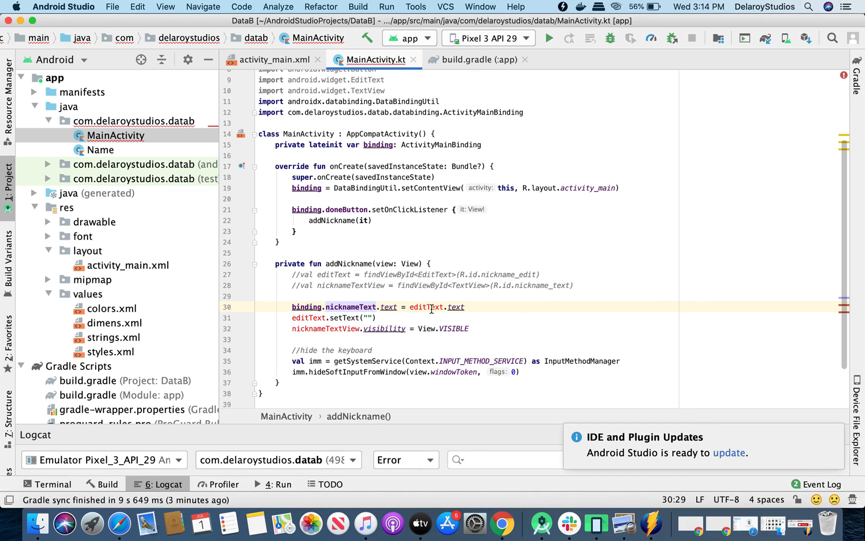
type("bi")
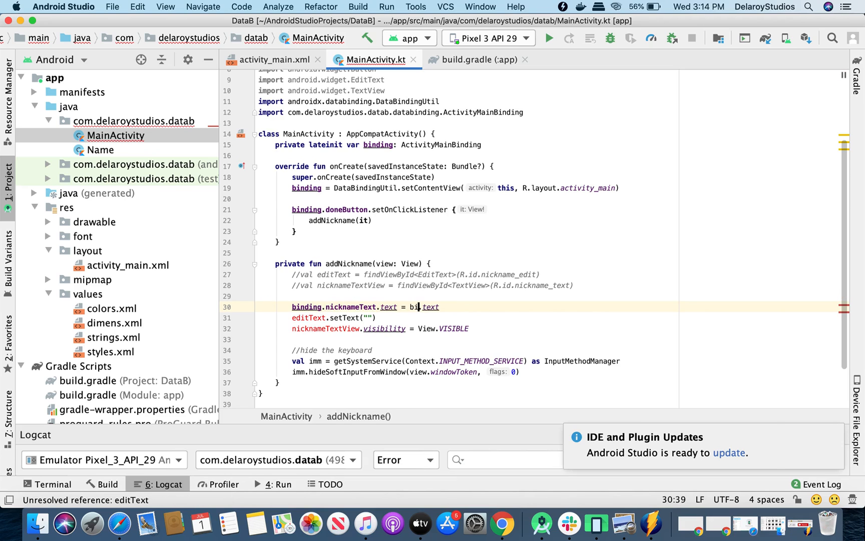
type("nding.")
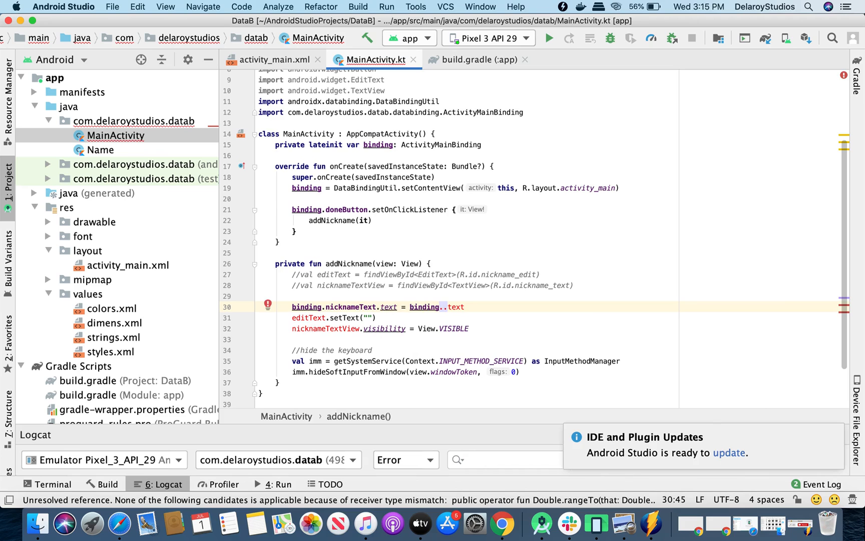
type("n")
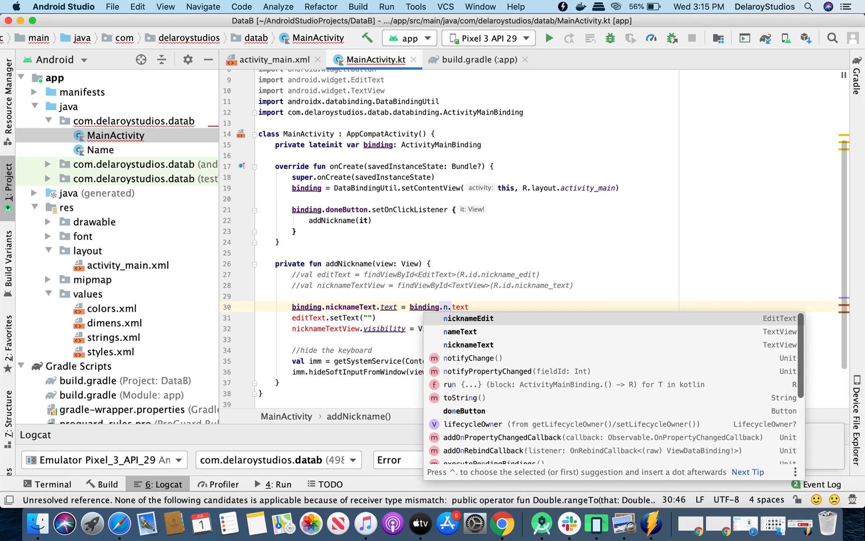
left_click(468, 318)
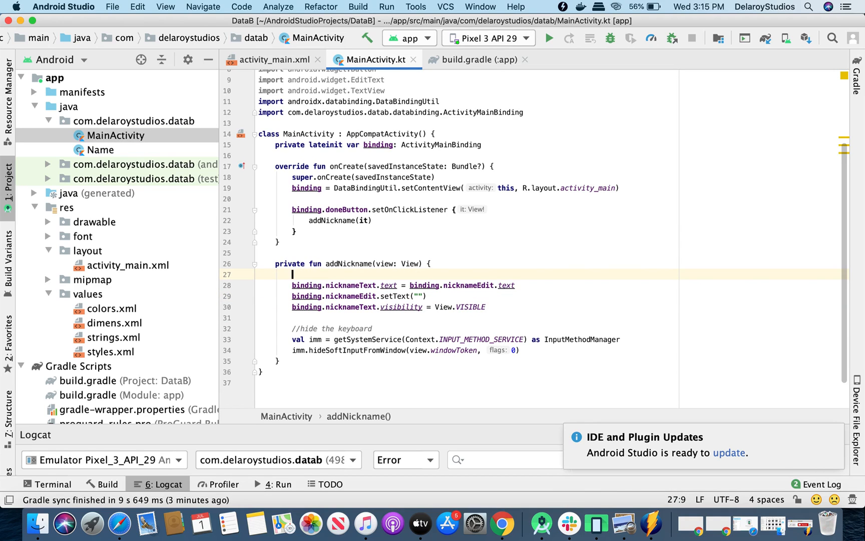
Step: Wrap the nickname lines in binding.apply { } and remove the redundant binding. prefixes inside it
type("binding.apply {")
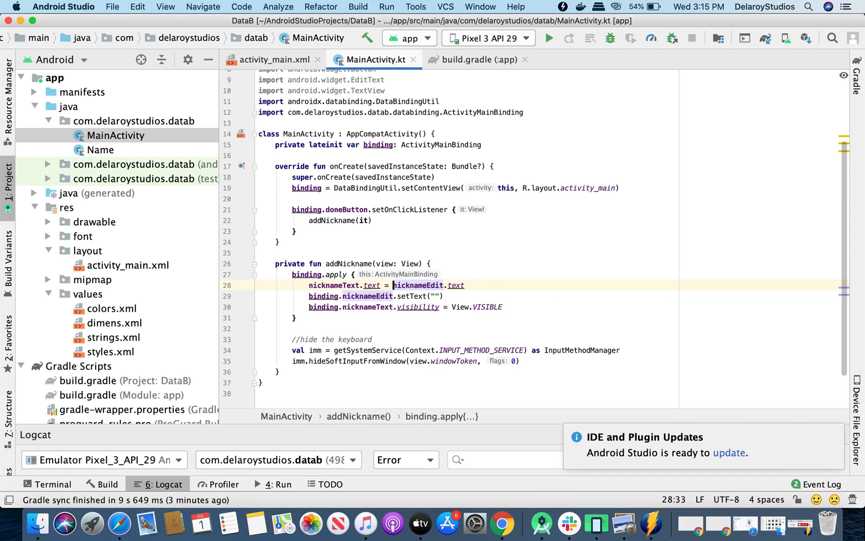
left_click(339, 296)
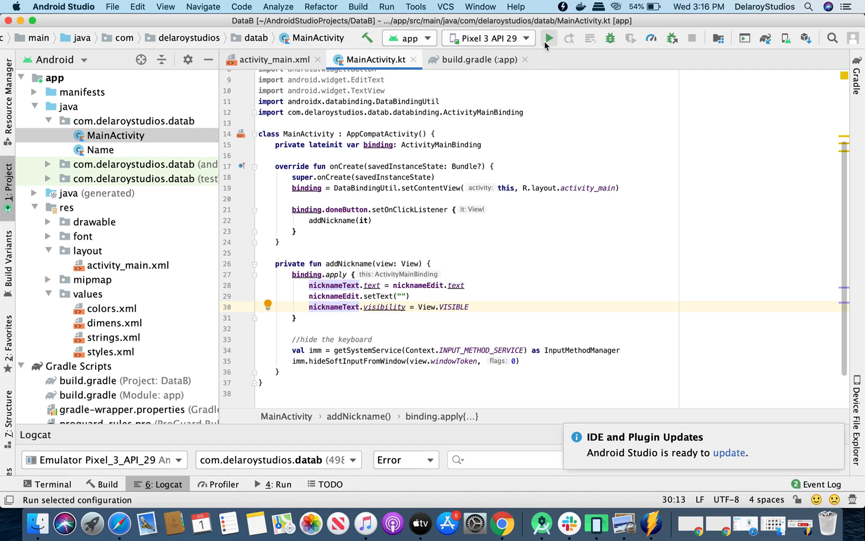
Step: Run the app on the Pixel 3 emulator and open the Name data class file from the Project panel
left_click(547, 38)
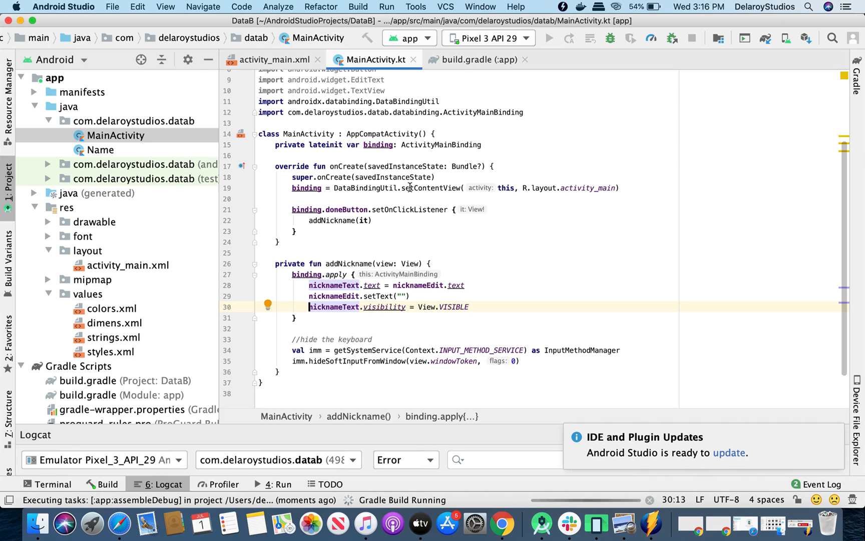
left_click(100, 150)
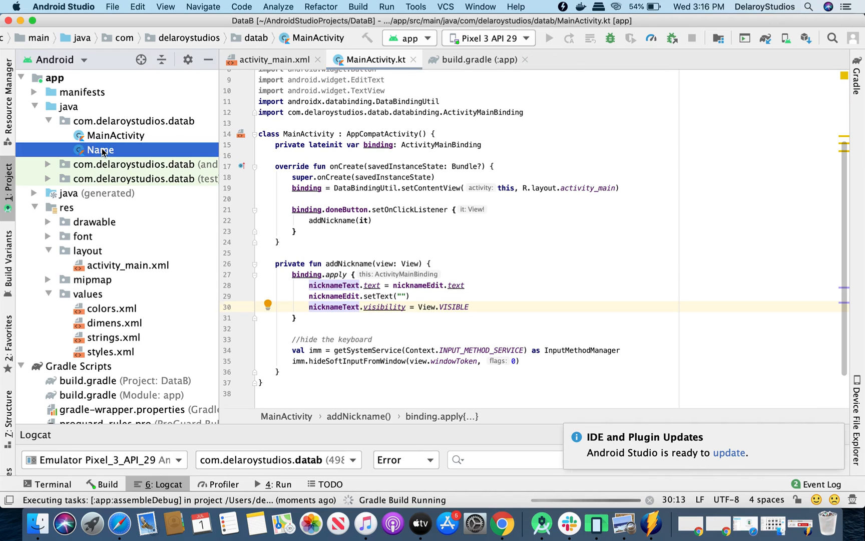
double_click(100, 150)
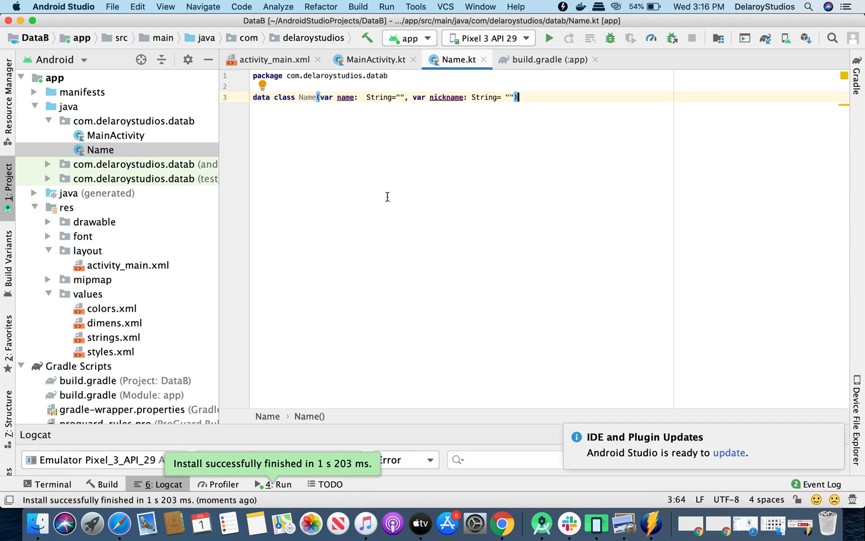
Step: Enter delaro in the app's nickname field on the emulator, then return to Android Studio
left_click(596, 523)
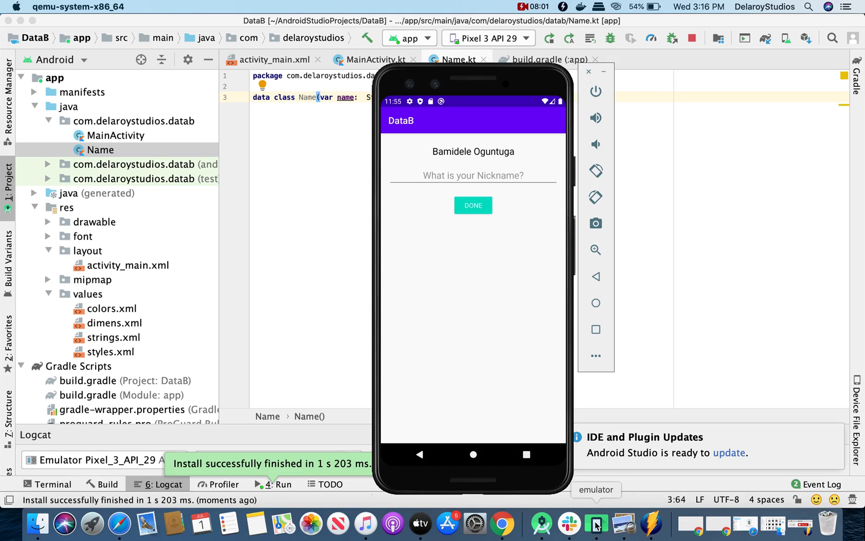
left_click(472, 175)
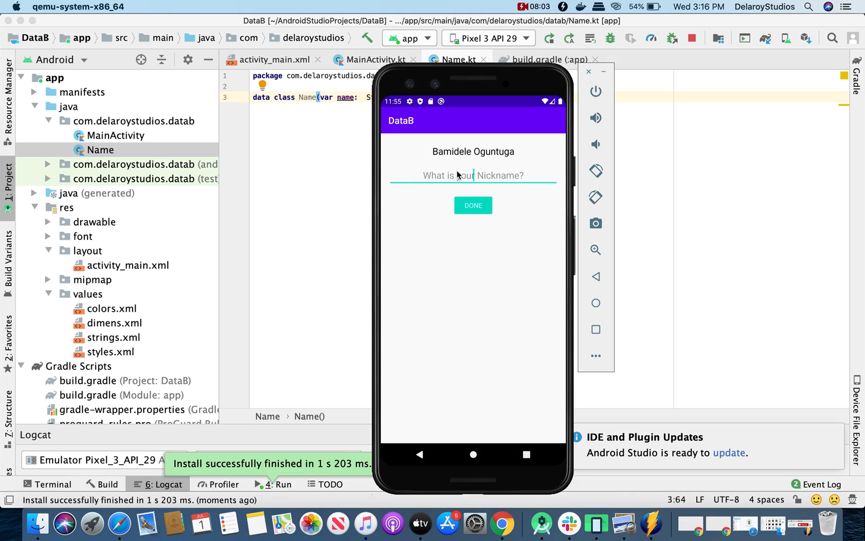
type("delaro")
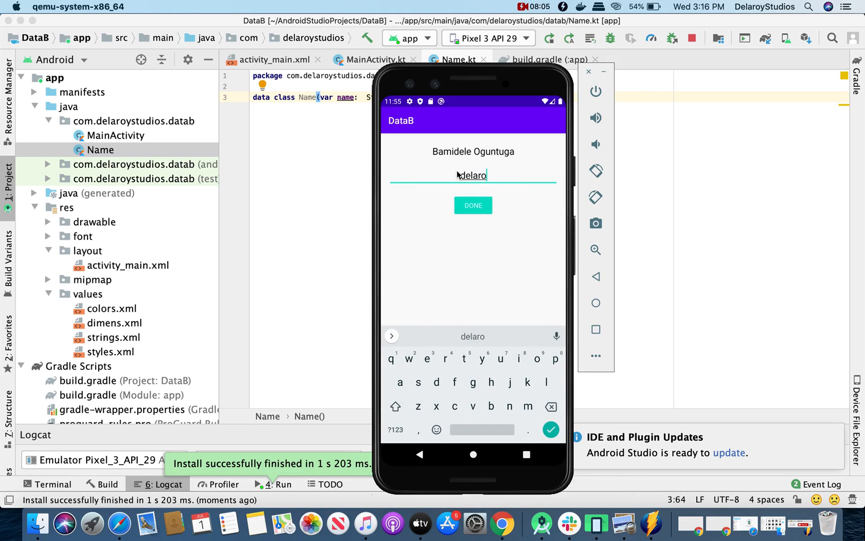
left_click(472, 204)
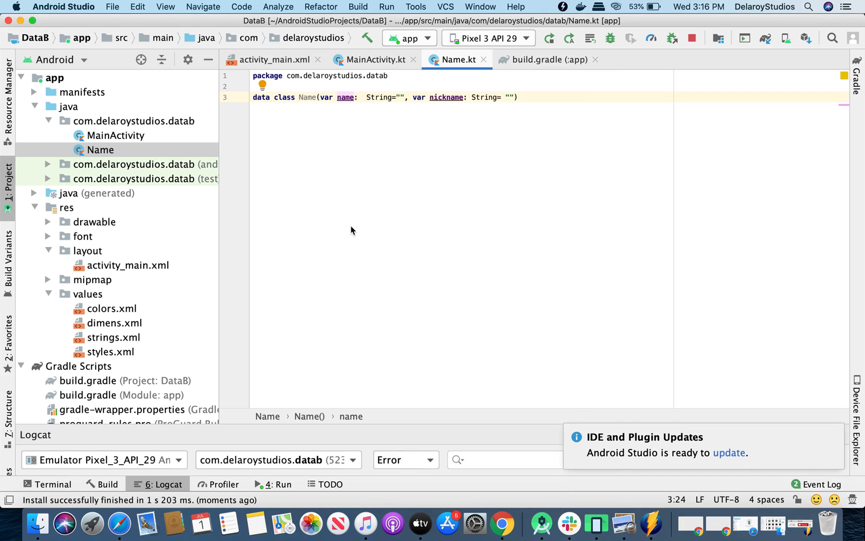
Step: Add a data block to activity_main.xml declaring variable myName of type com.delaroystudios.datab.Name
left_click(128, 265)
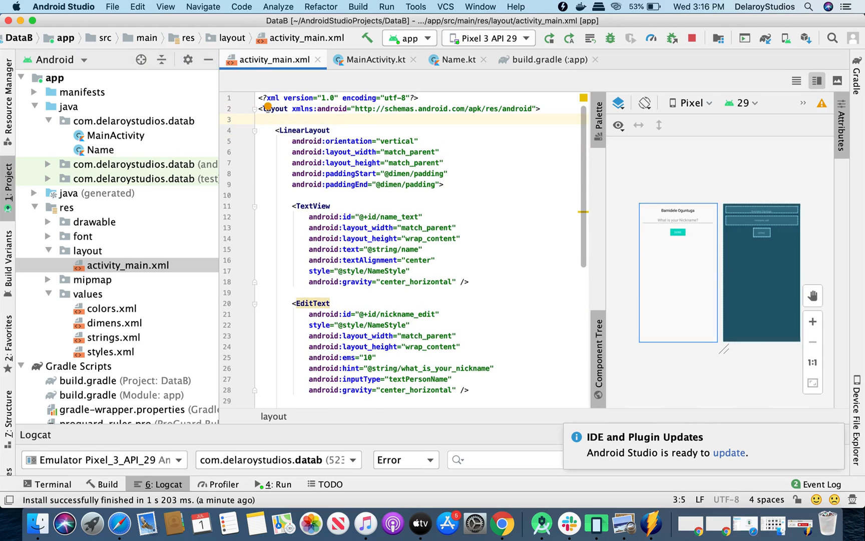
type("<data>")
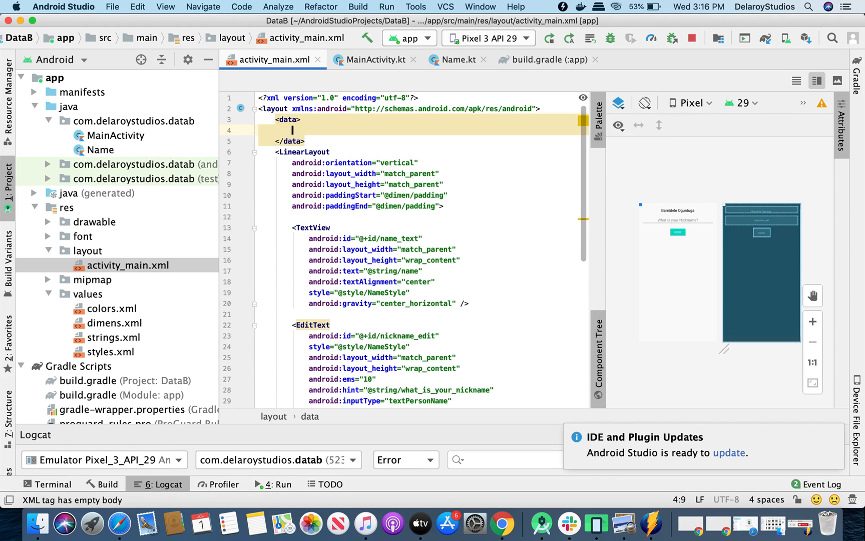
type("<variable")
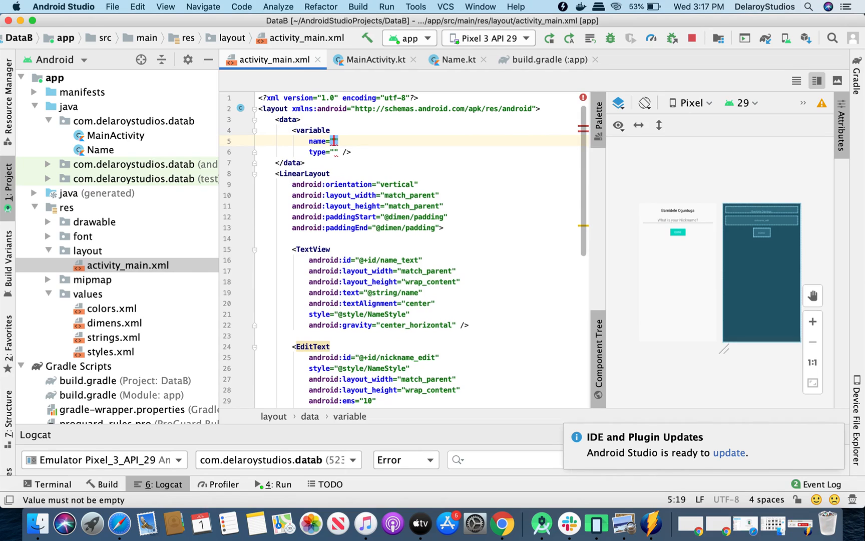
type("myName")
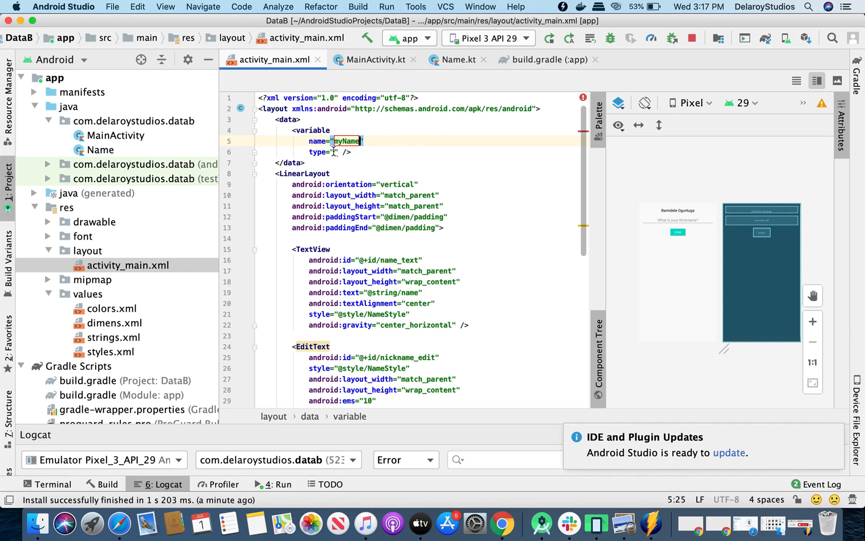
type("co")
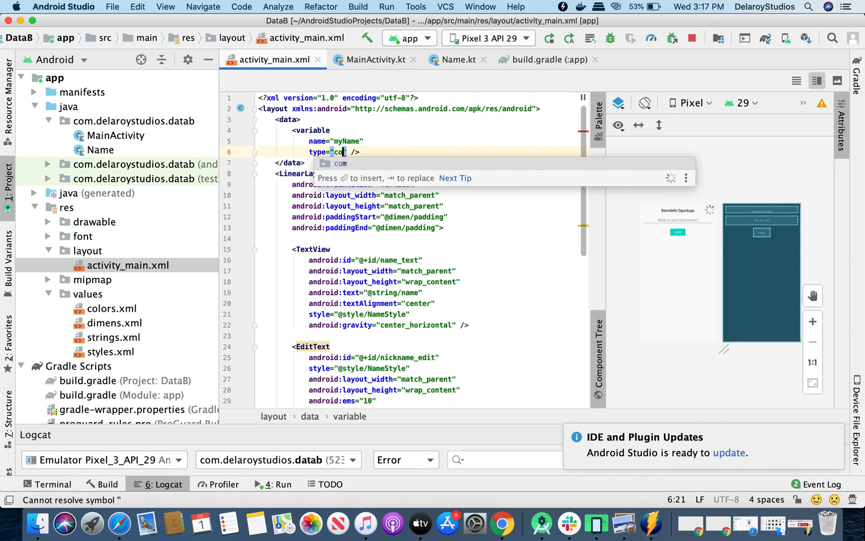
type(".delaroystudios.")
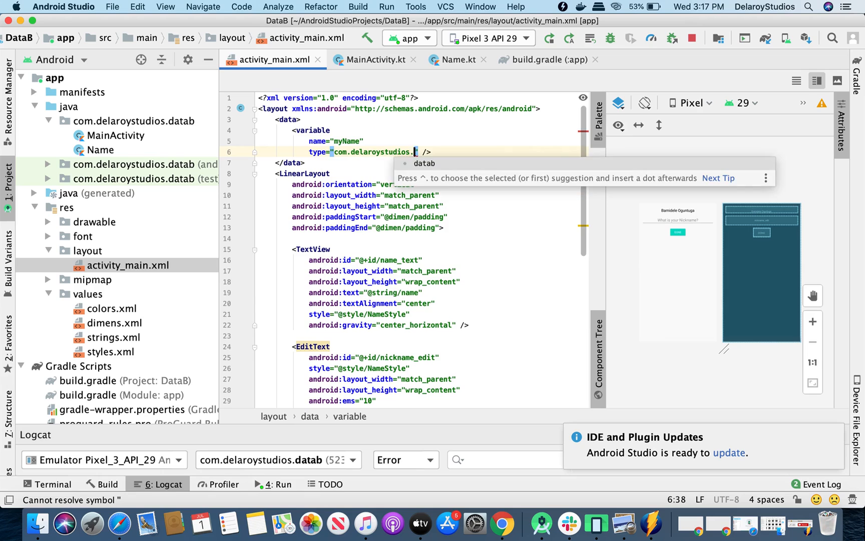
key("backspace")
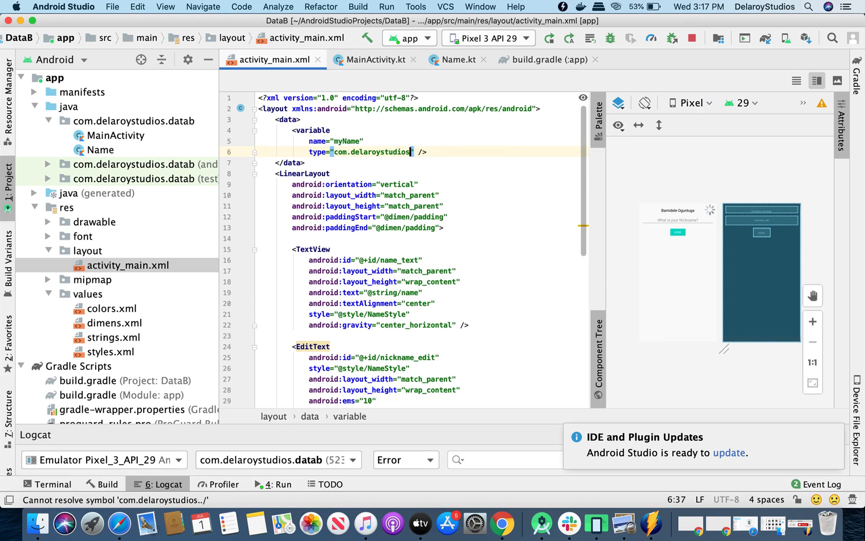
type(".datab.Name")
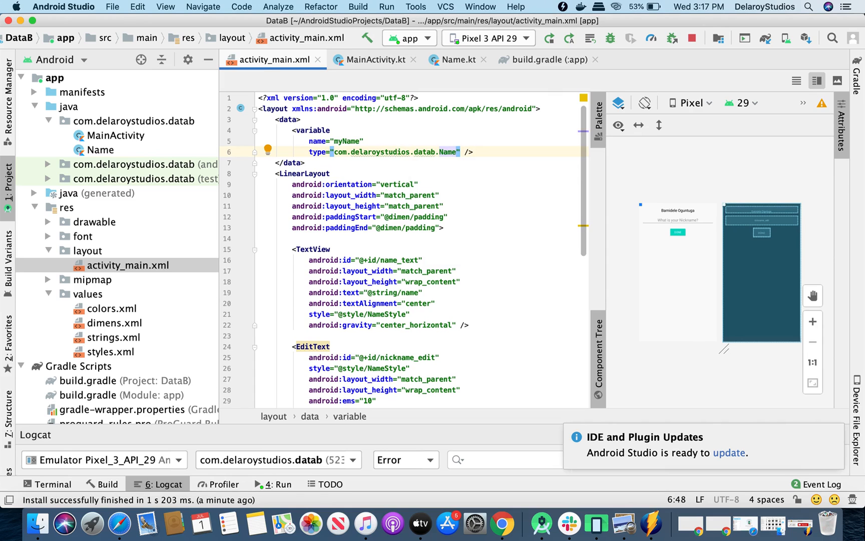
mouse_move(109, 136)
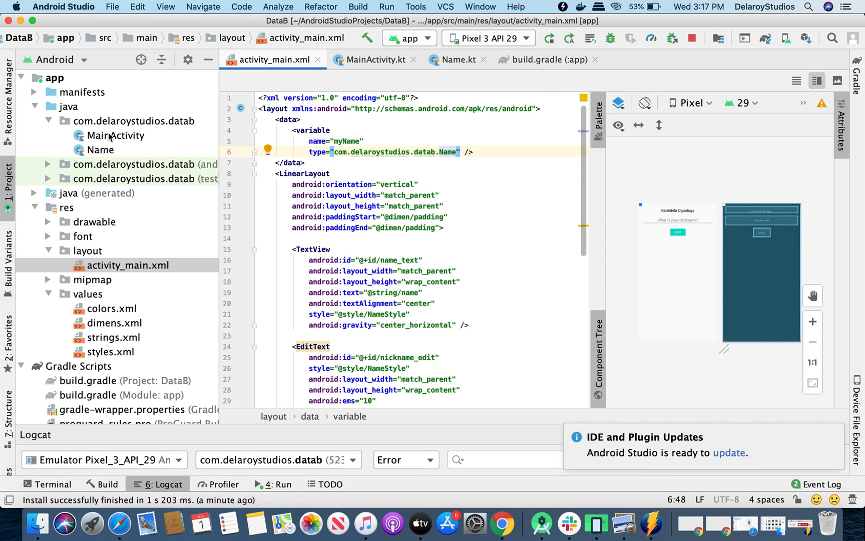
Step: Open MainActivity.kt from the Project tool window
left_click(115, 135)
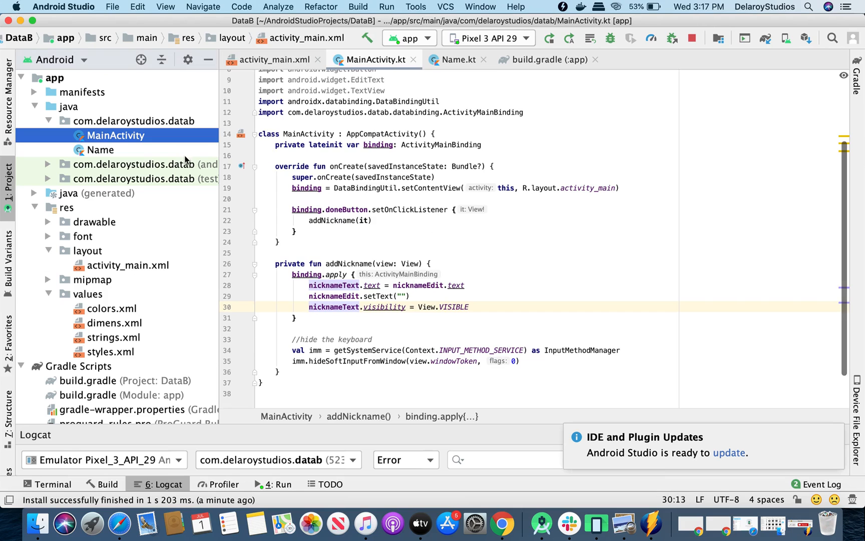
left_click(101, 150)
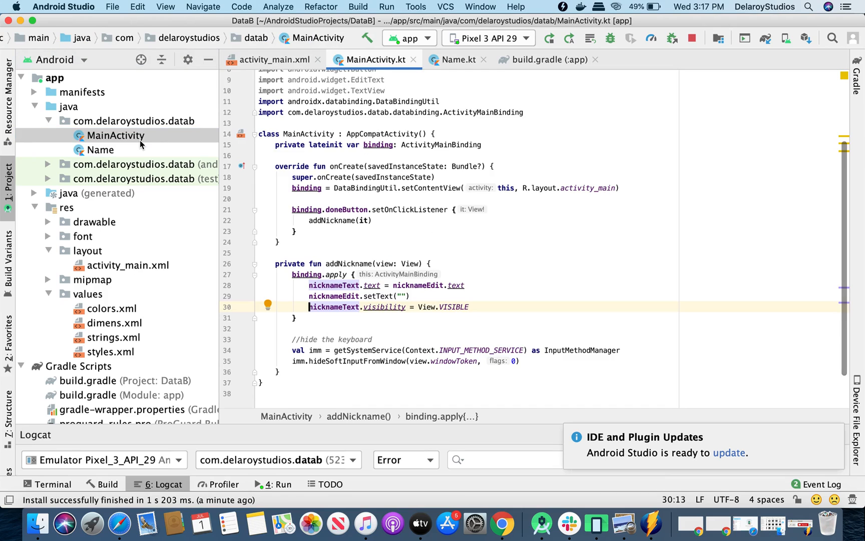
mouse_move(391, 257)
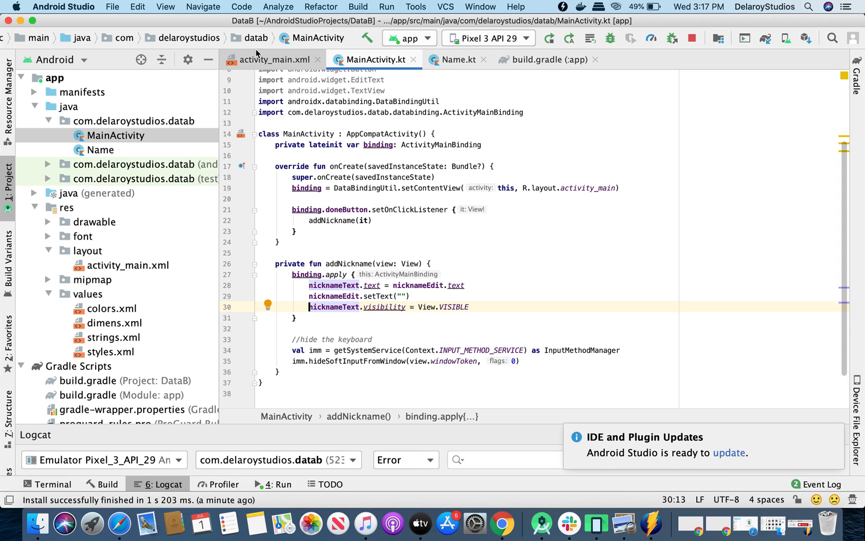
left_click(270, 59)
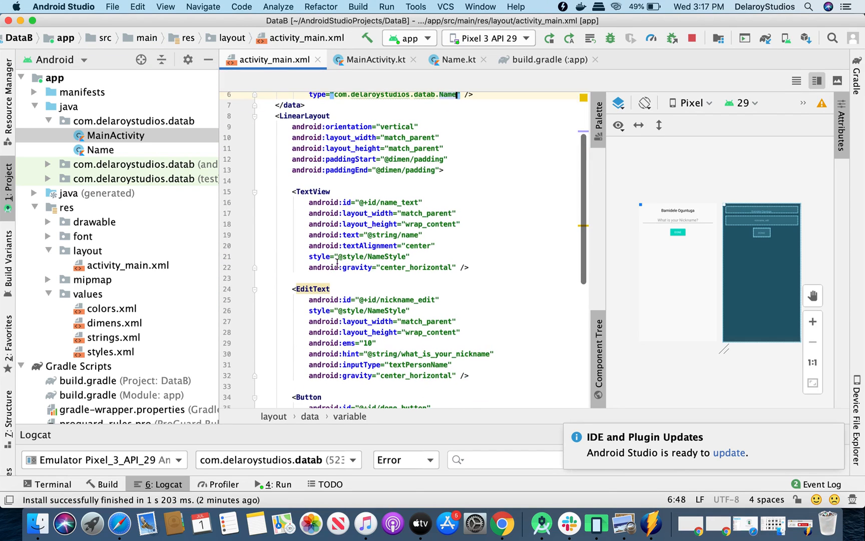
left_click(353, 234)
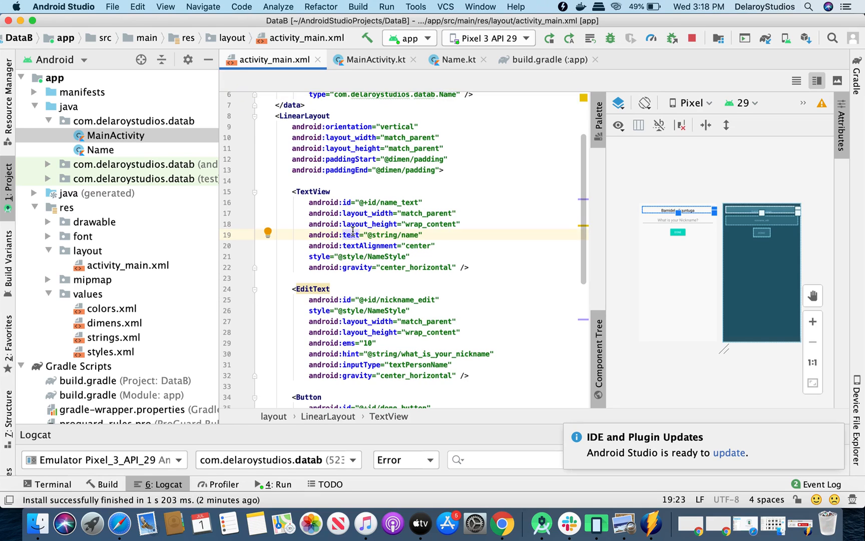
scroll("down", 3)
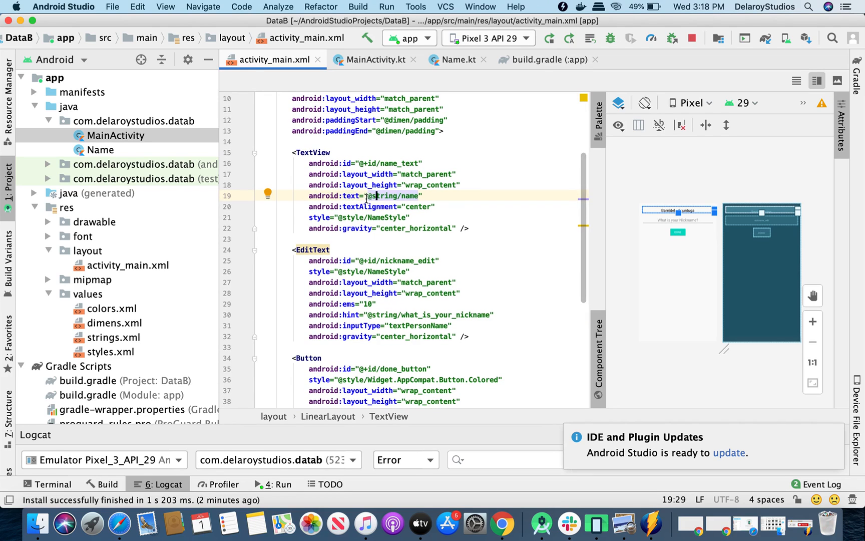
double_click(393, 196)
type("={")
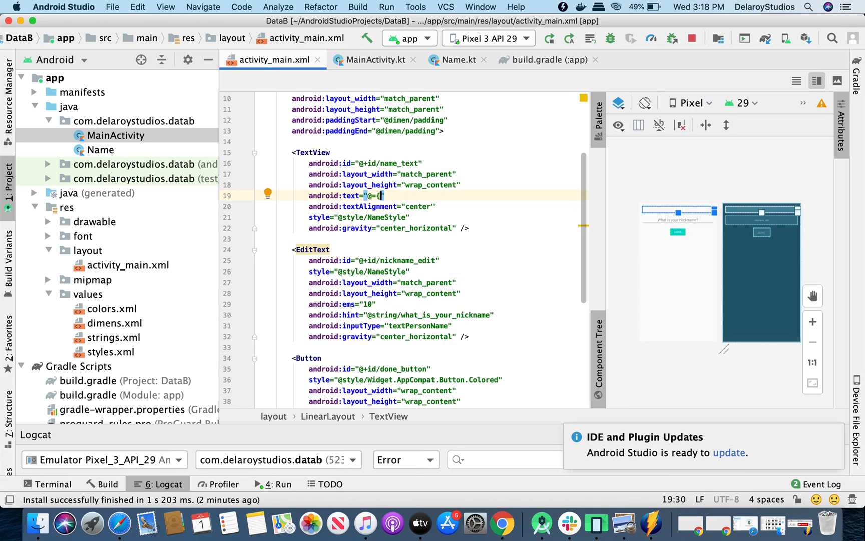
type("myName.")
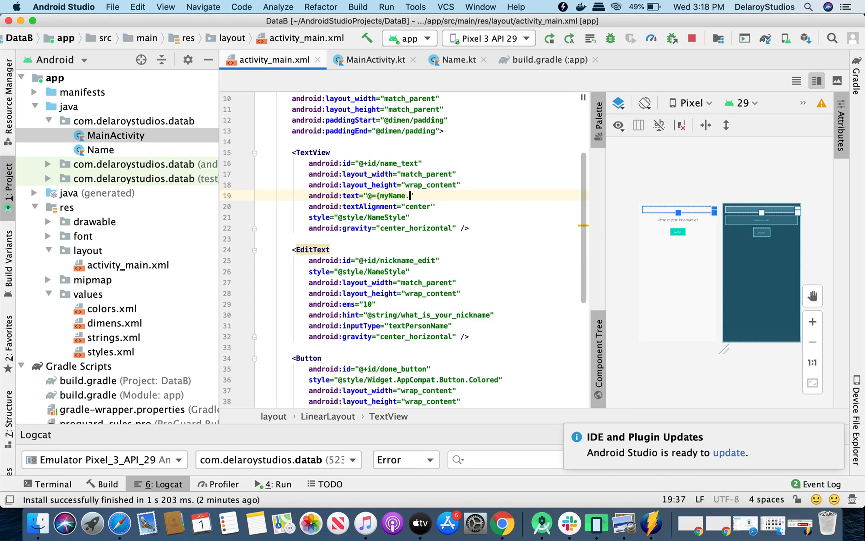
type("name")
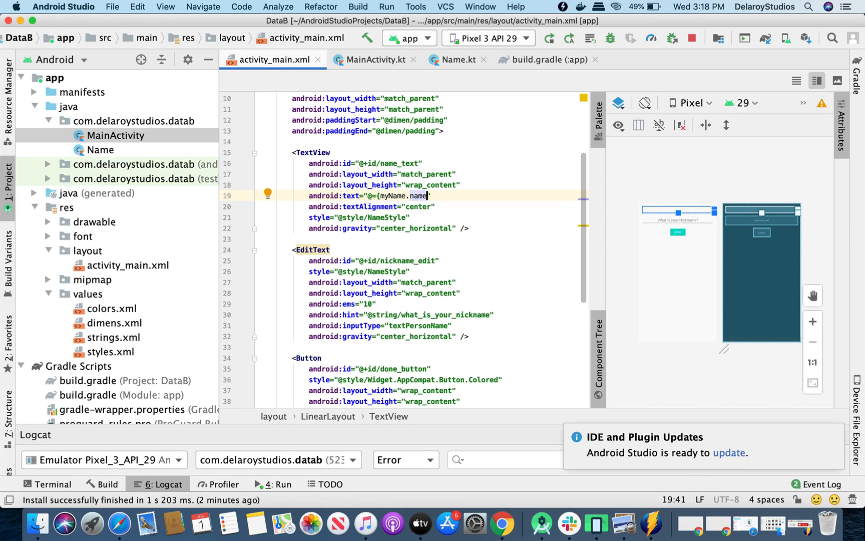
type("}")
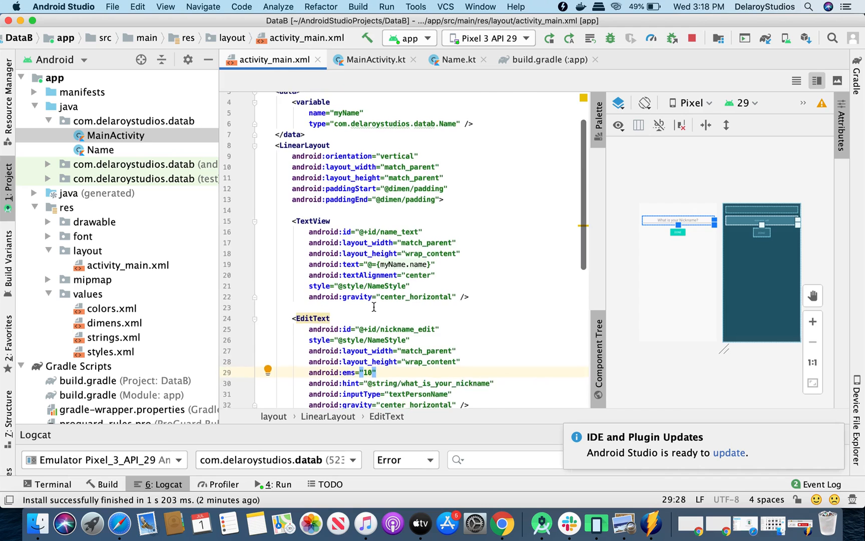
Step: Add android:text="@={myName.nickname}" to the nickname TextView after its visibility attribute
scroll("down", 3)
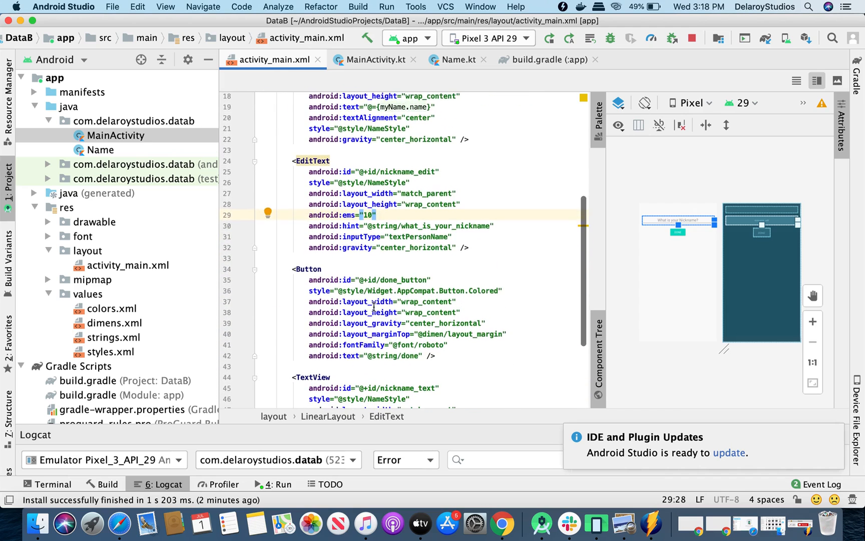
scroll("down", 3)
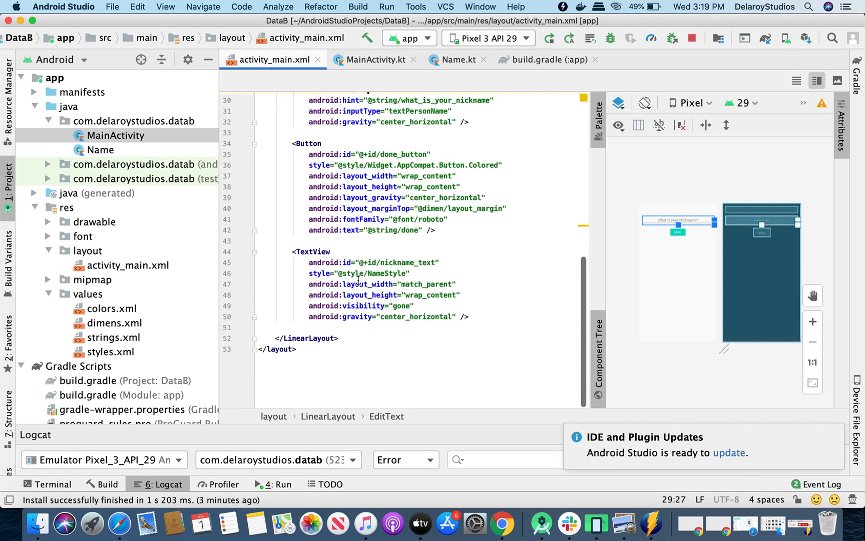
left_click(413, 306)
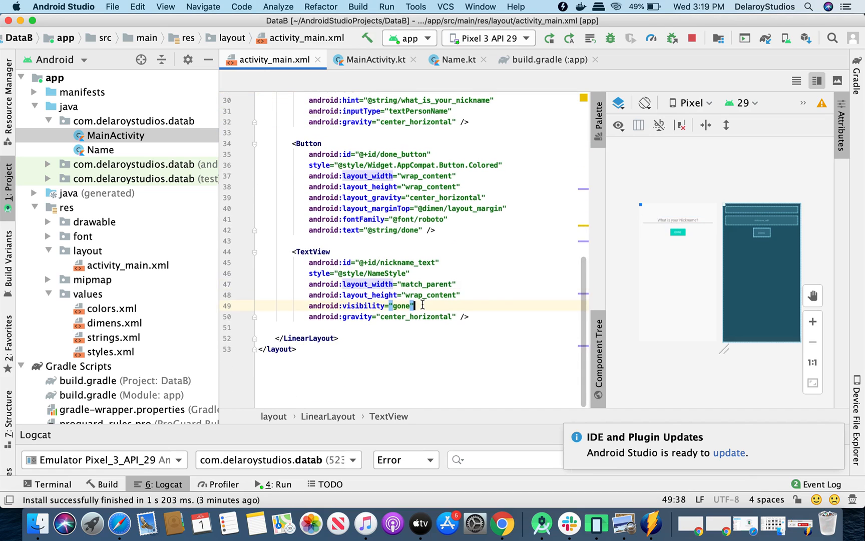
type("an")
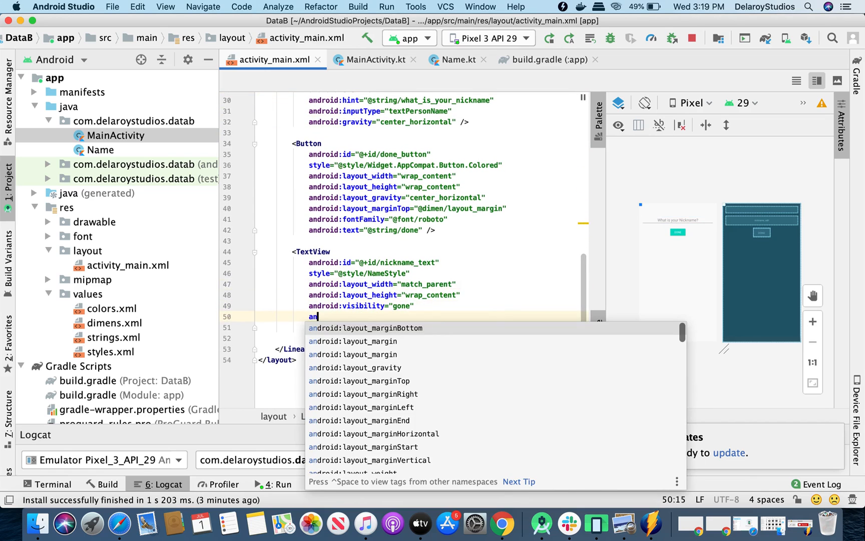
type("droid:text=\"")
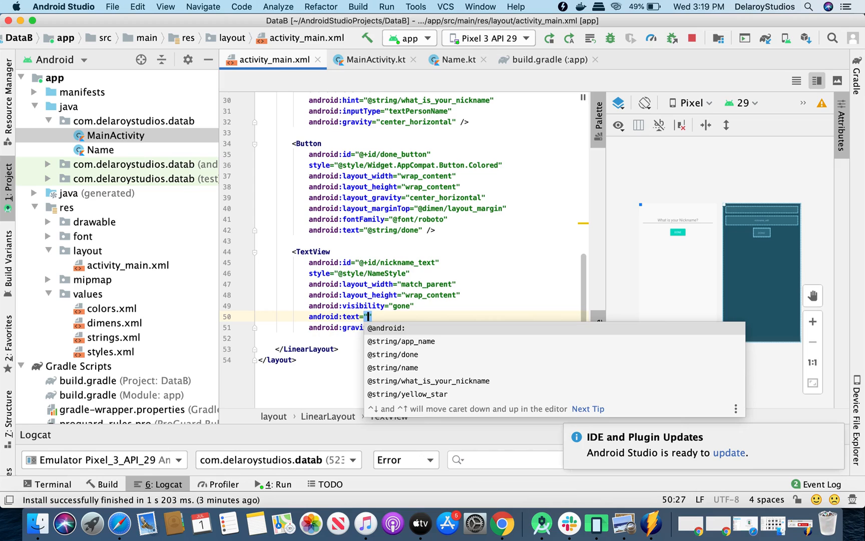
type("@")
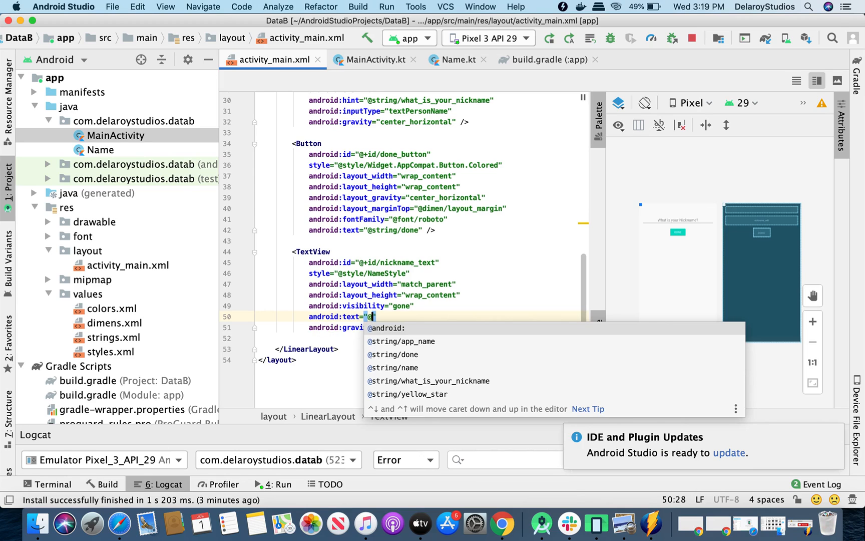
type("={")
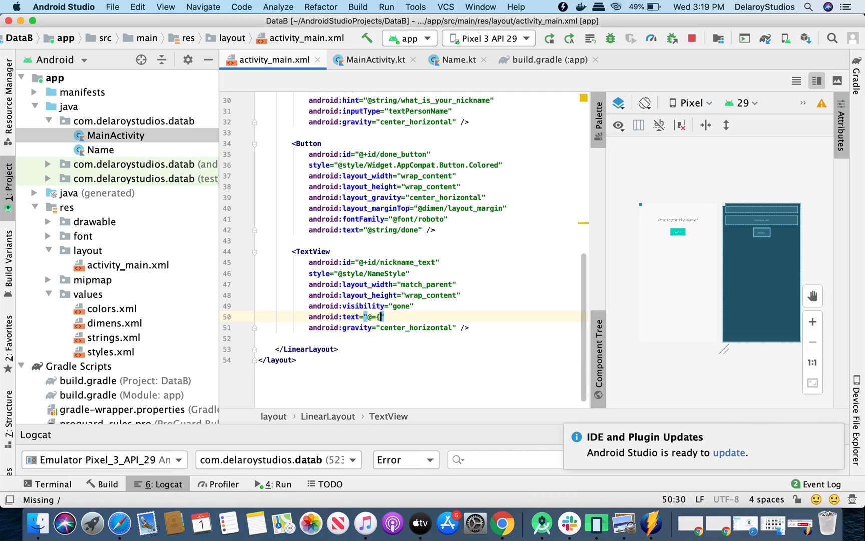
type("myName")
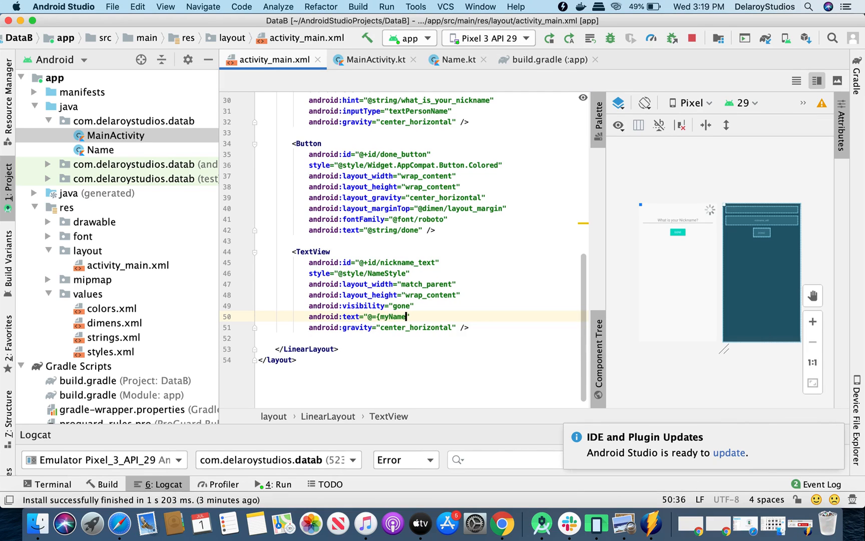
type(".nickname")
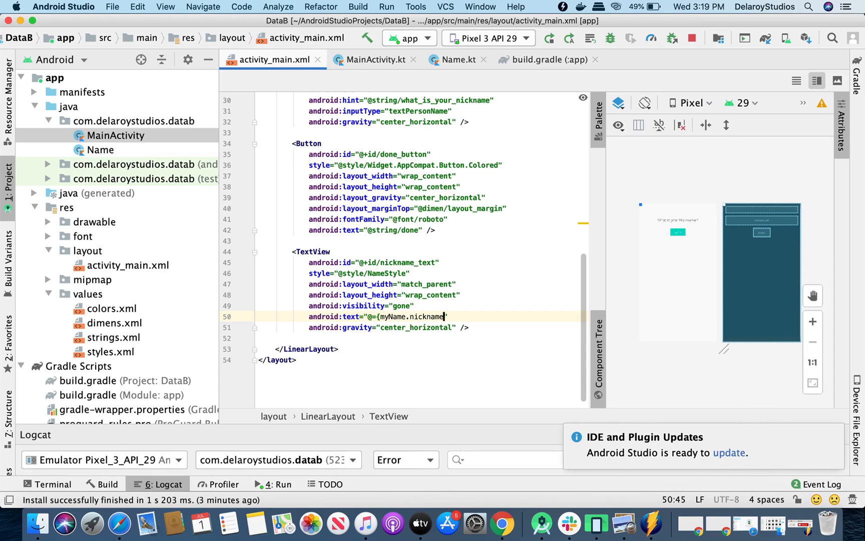
type("}")
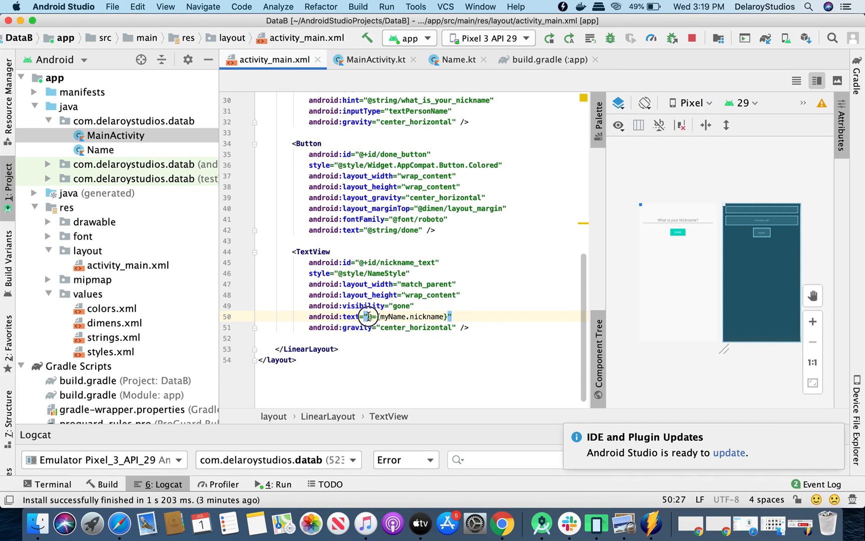
double_click(386, 317)
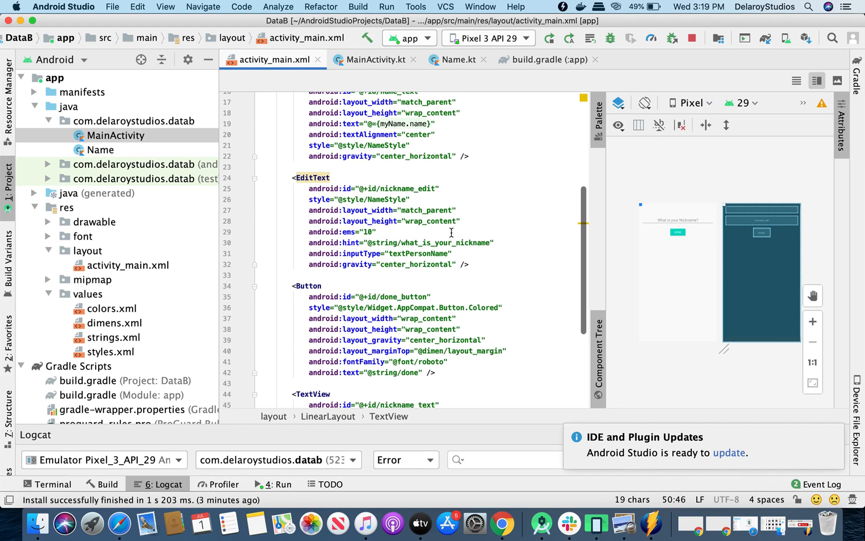
Step: Give the nickname EditText an android:text bound to @={myName.nickname}
type("@={myName.nickname}\"")
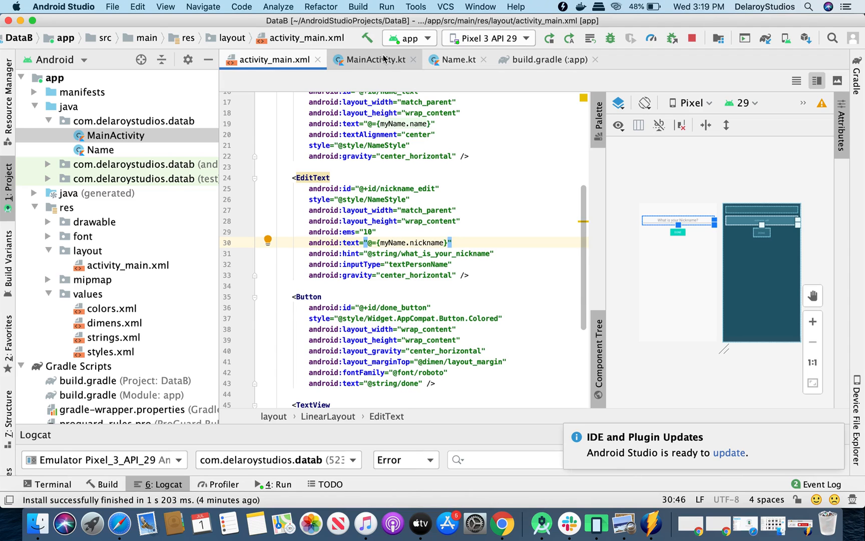
Step: In MainActivity.kt, start declaring a private val myName of type Name
left_click(375, 59)
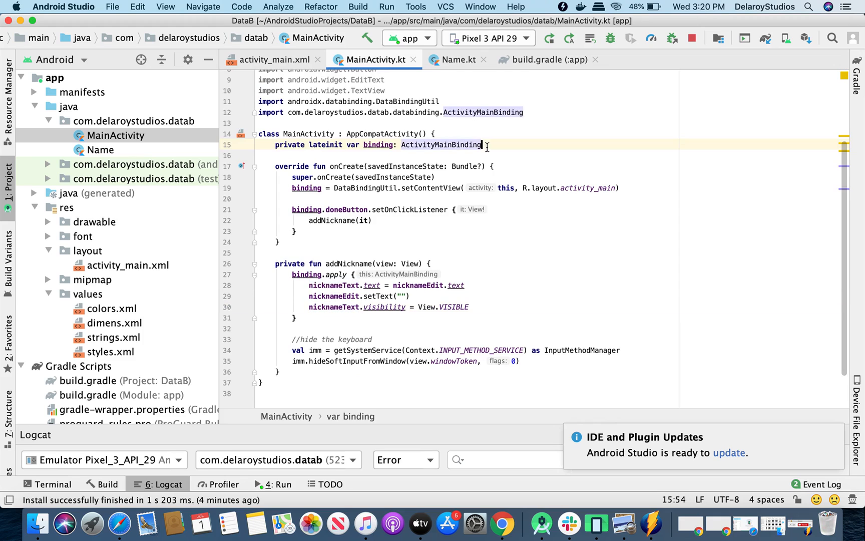
key("return")
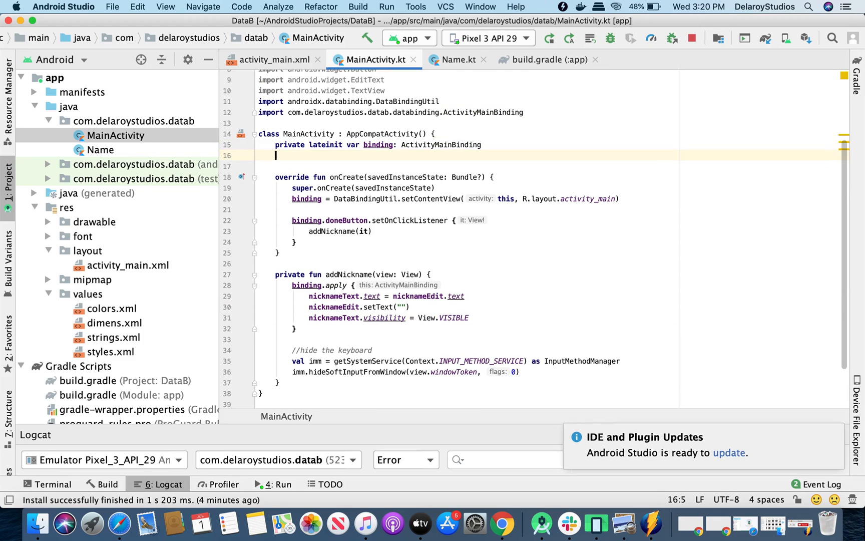
type("private")
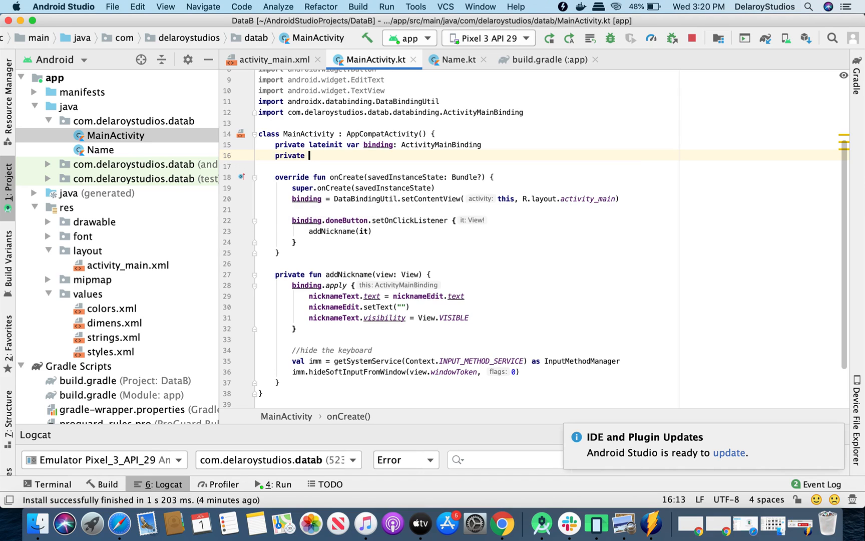
type("val")
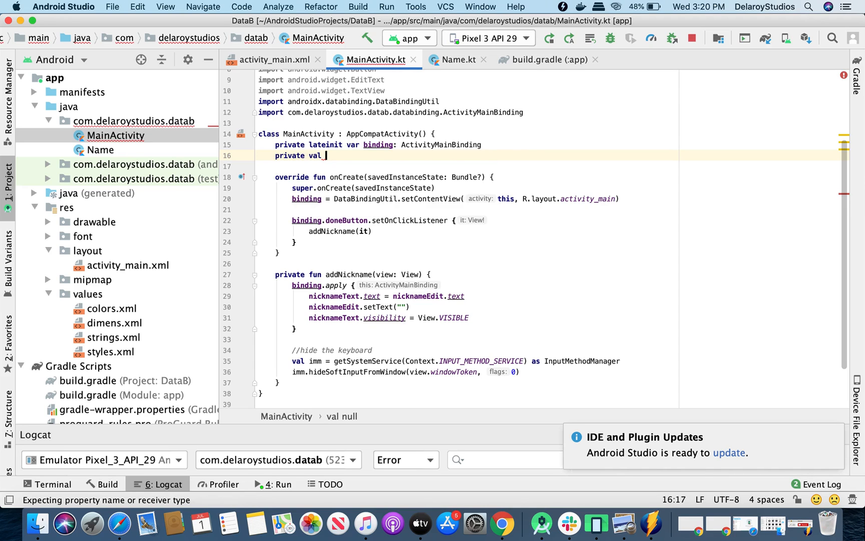
type("myN")
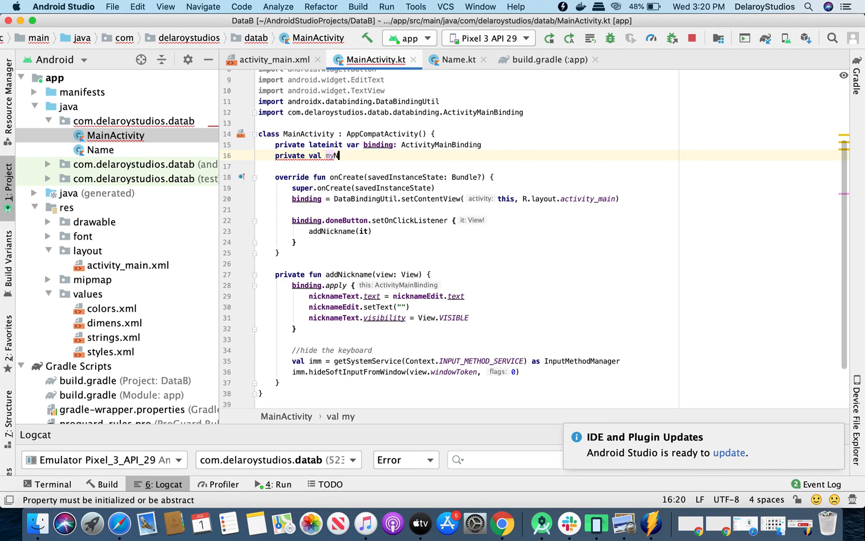
type("Name =")
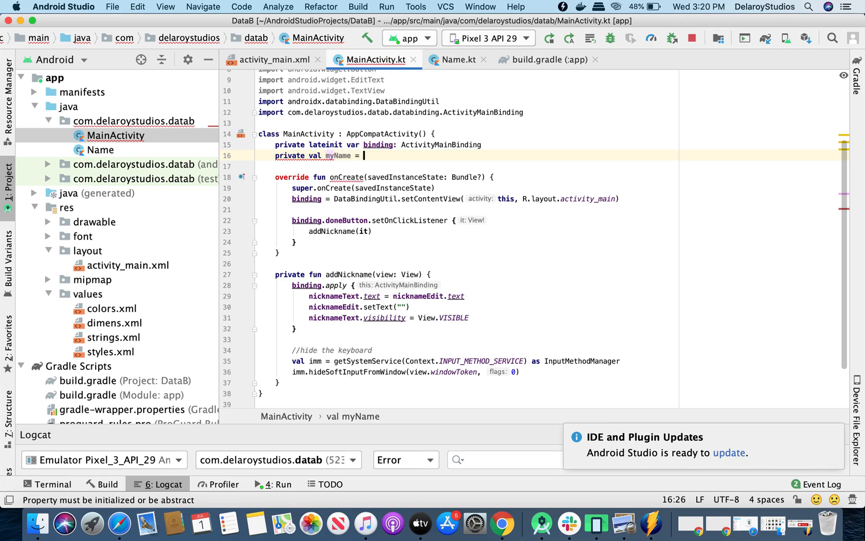
key("backspace")
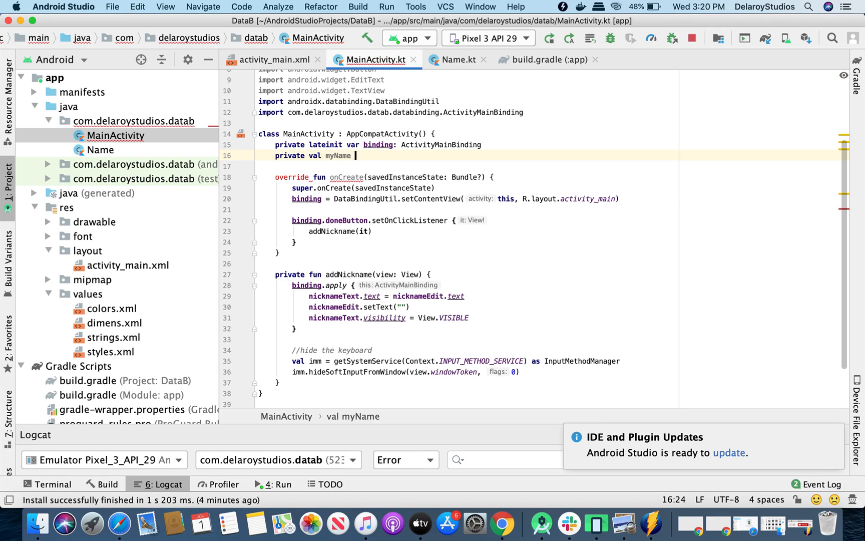
type(":")
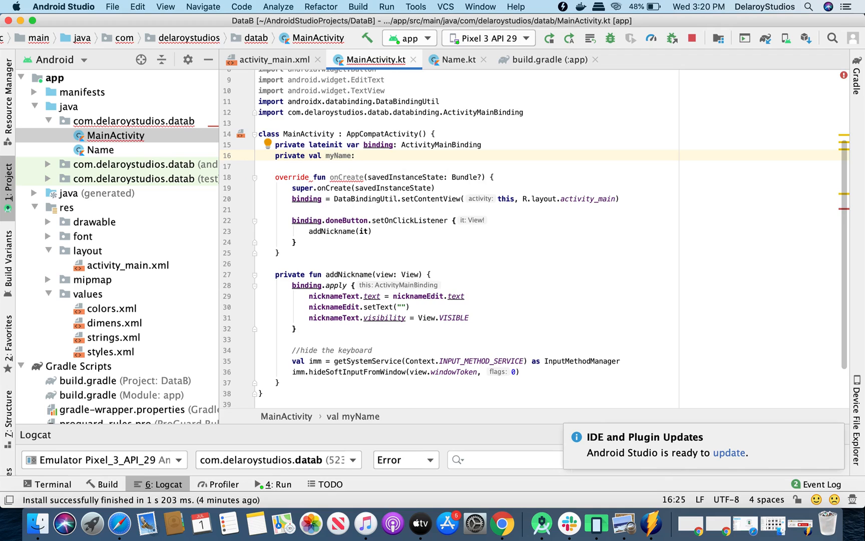
type("Name")
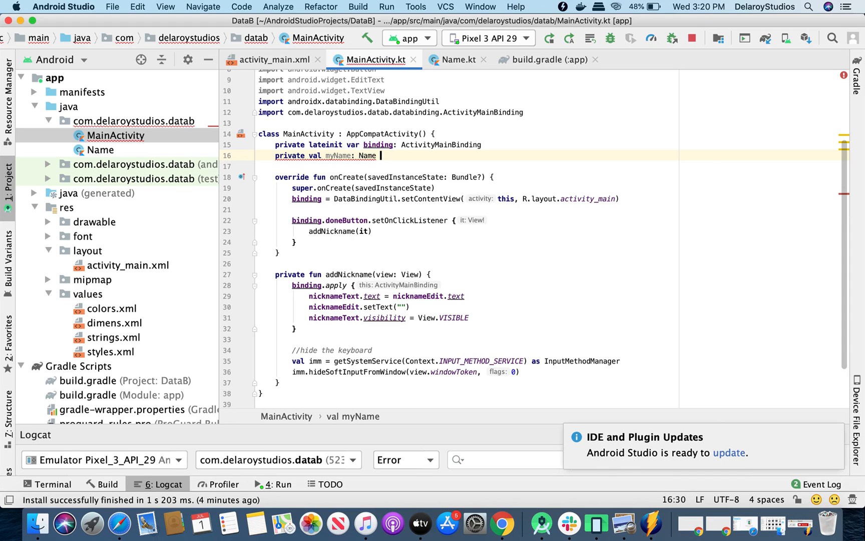
Step: Initialise myName as Name("Bamidele Oguntuga")
type("= Nam")
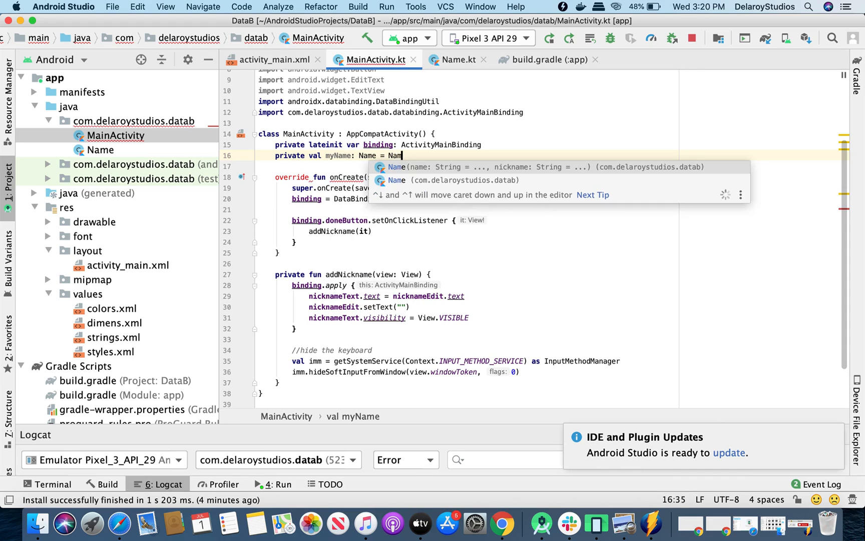
type("e(\"")
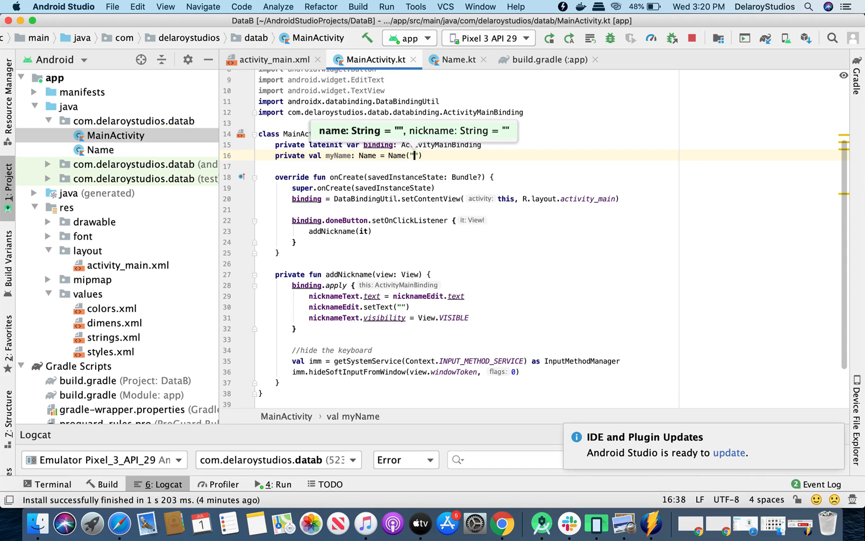
type("Bamidele")
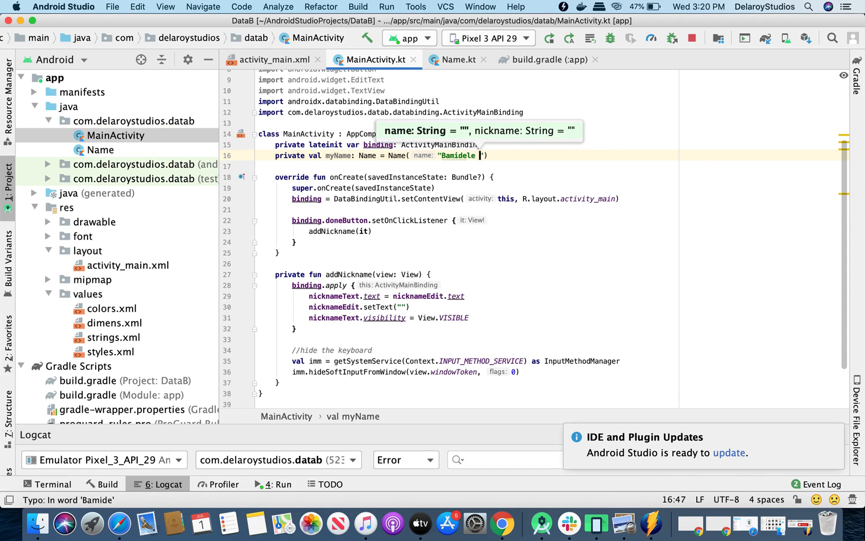
type("Oguntuga")
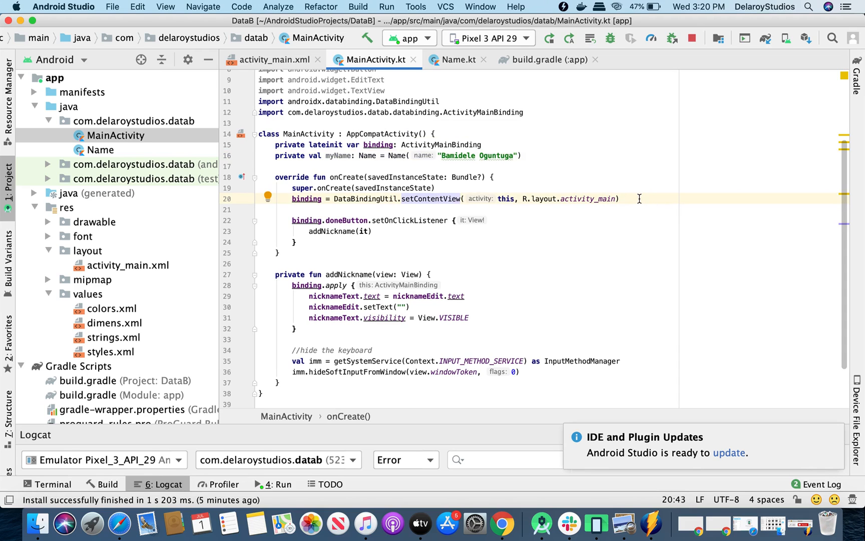
Step: In onCreate after setContentView, assign binding.myName = myName
type("b")
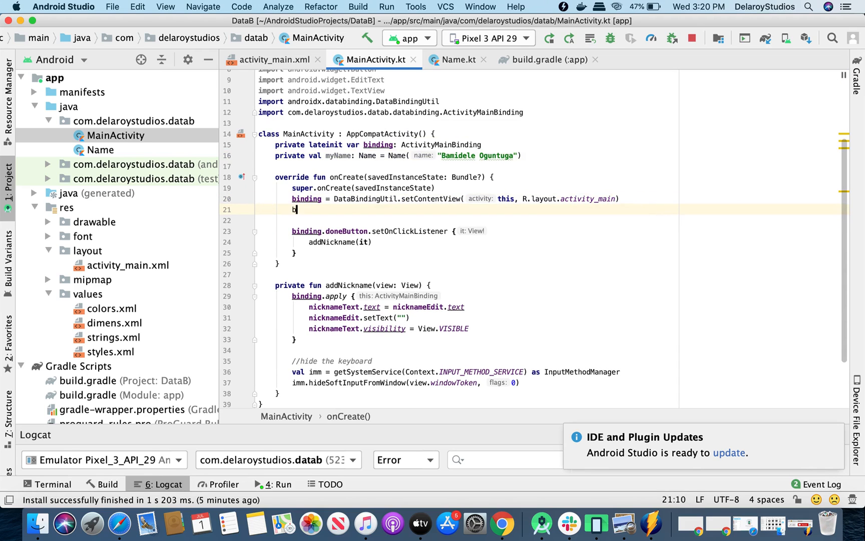
type("binding.")
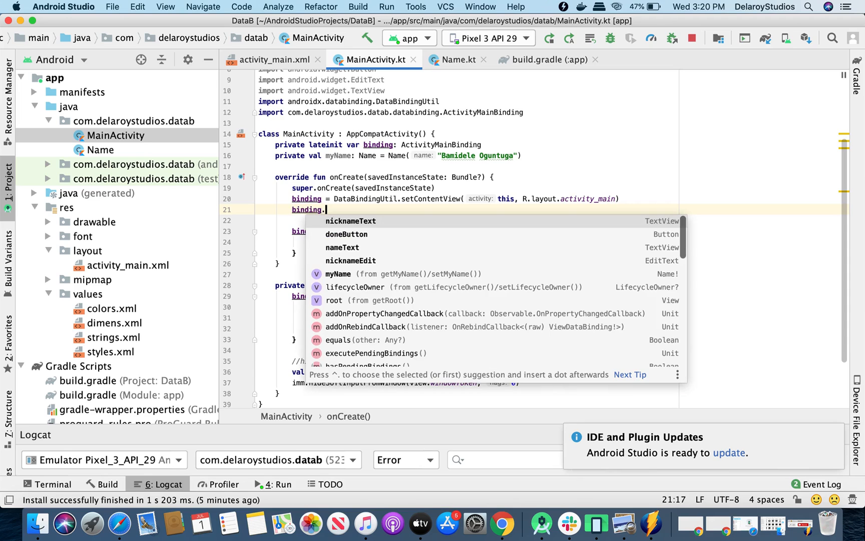
type("myName =")
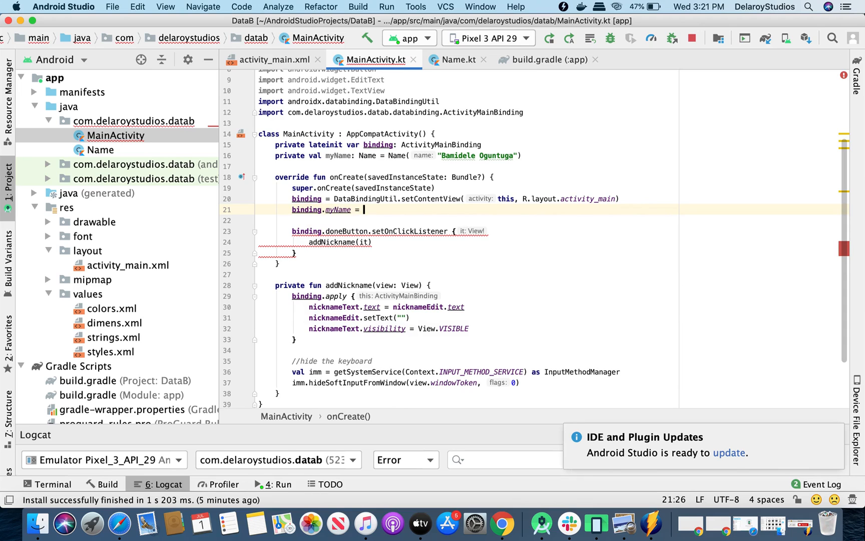
type("myName")
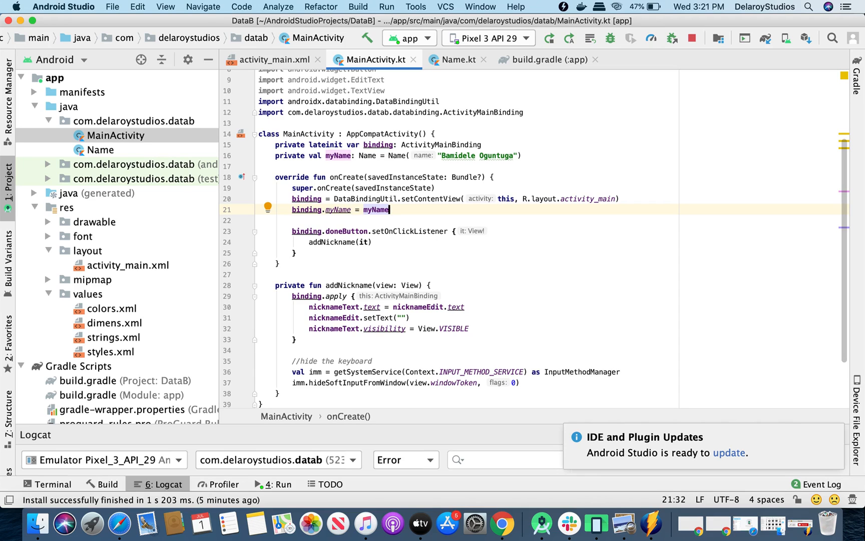
mouse_move(579, 312)
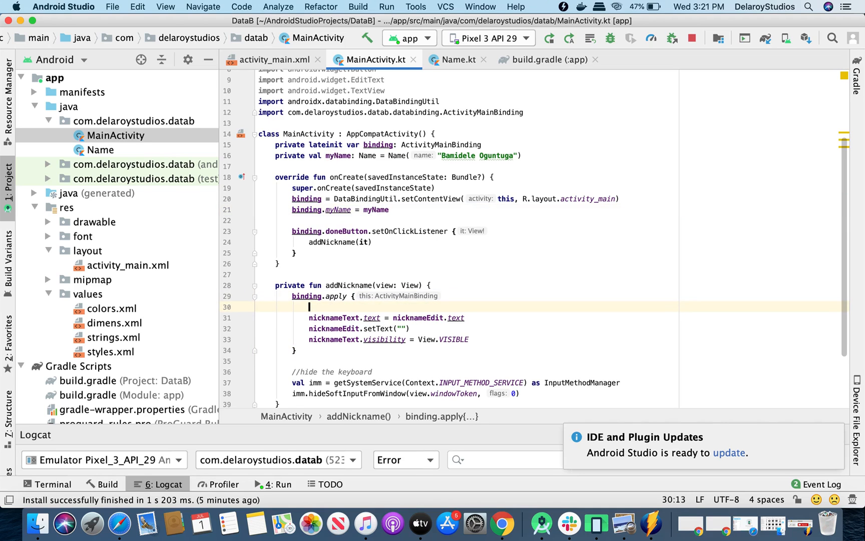
Step: At the top of binding.apply in addNickname, write myName?.nickname = nicknameEdit.text
type("m")
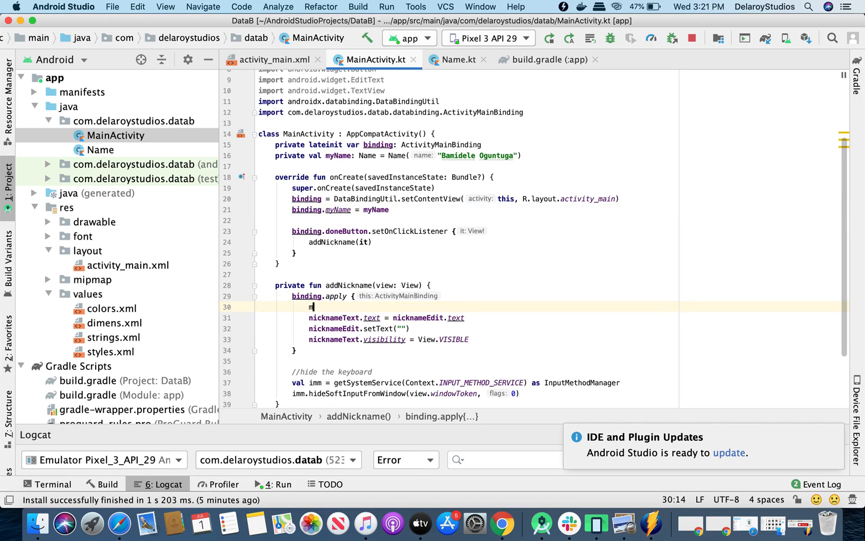
type("yName")
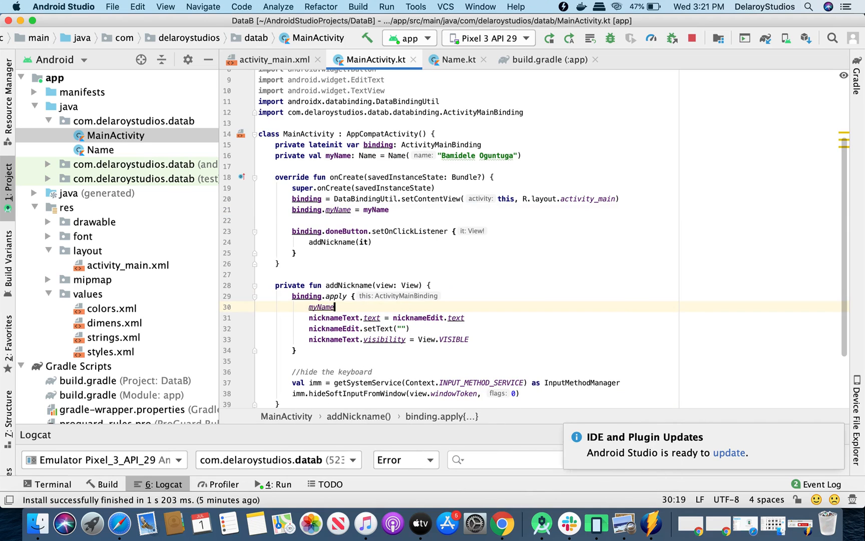
type("?")
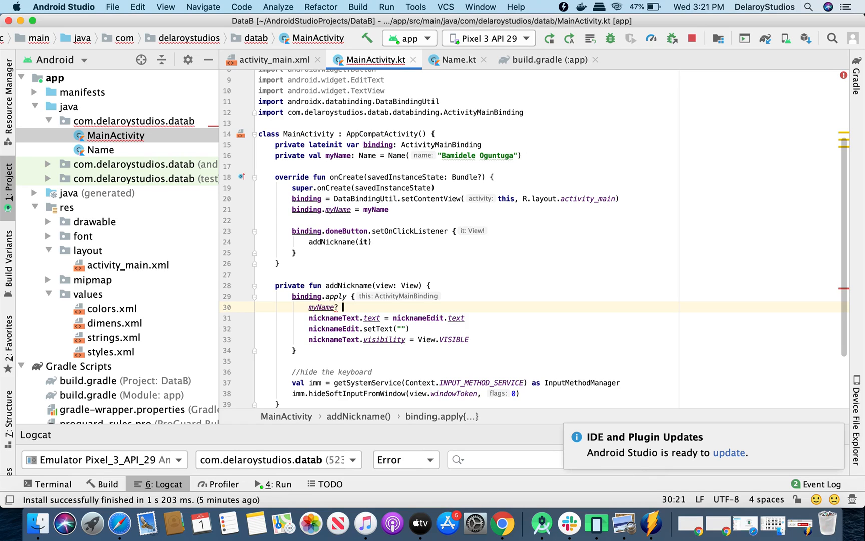
type("nu")
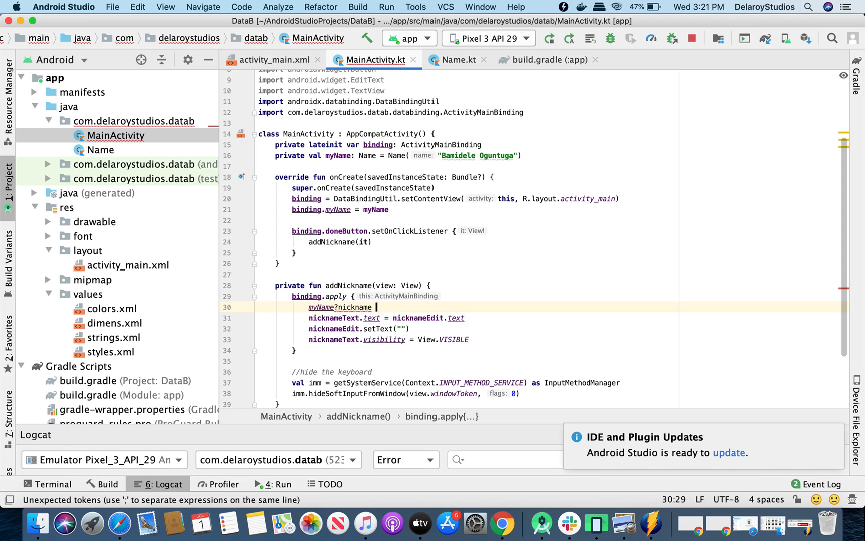
type("=")
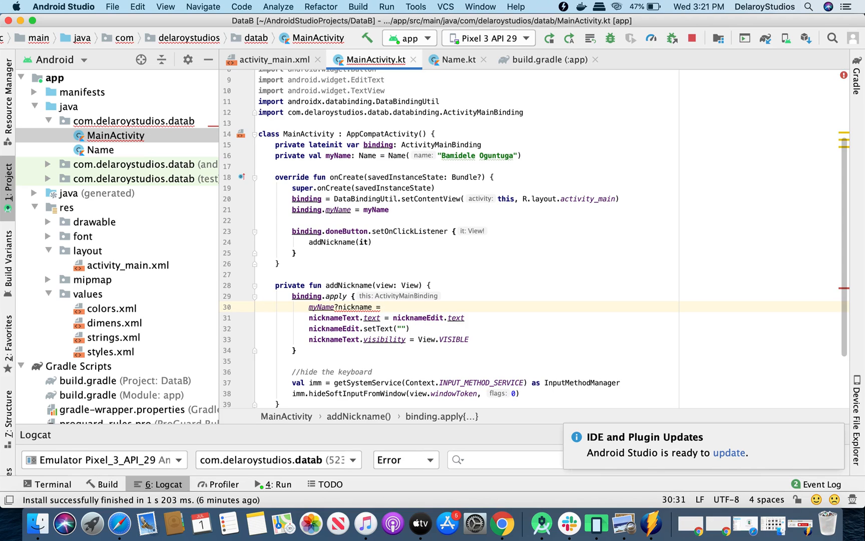
type("ni")
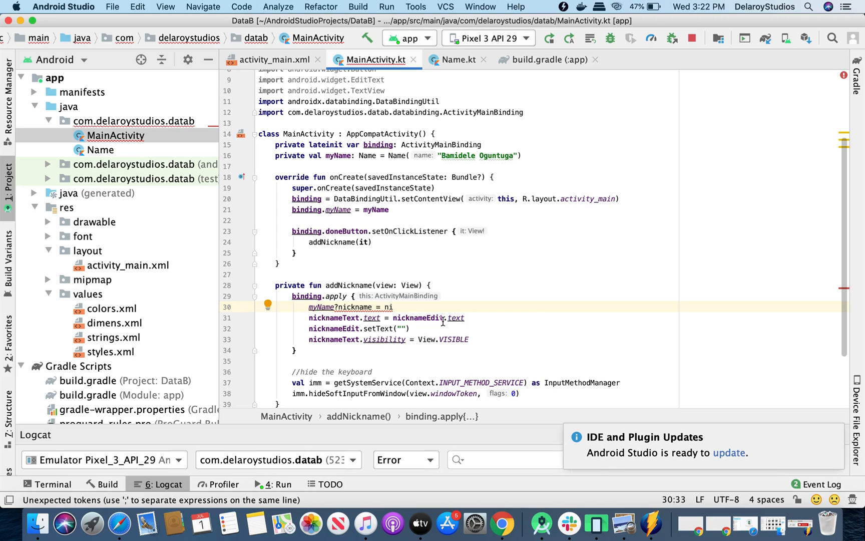
double_click(422, 317)
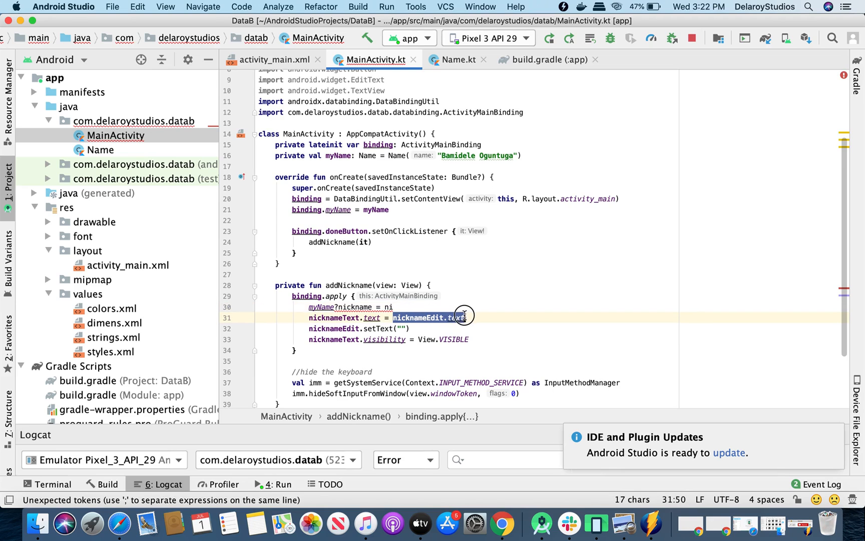
left_click(389, 306)
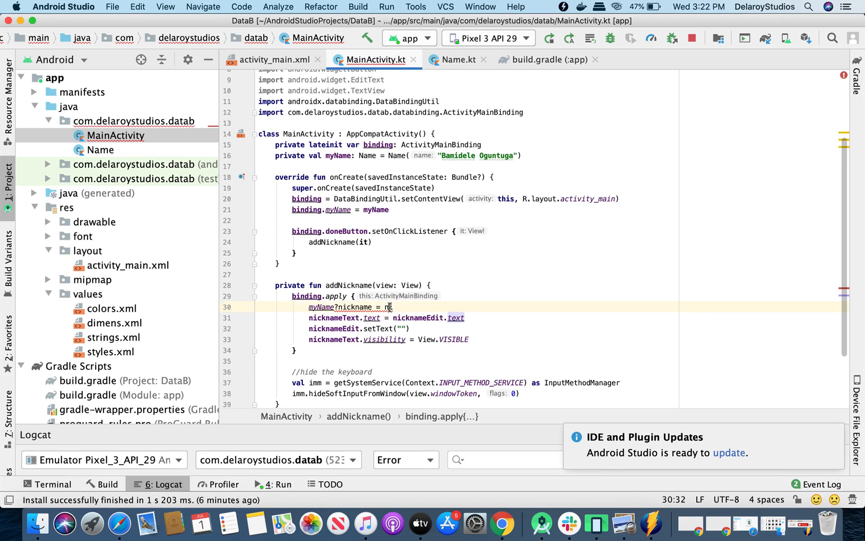
type("icknameEdit.text")
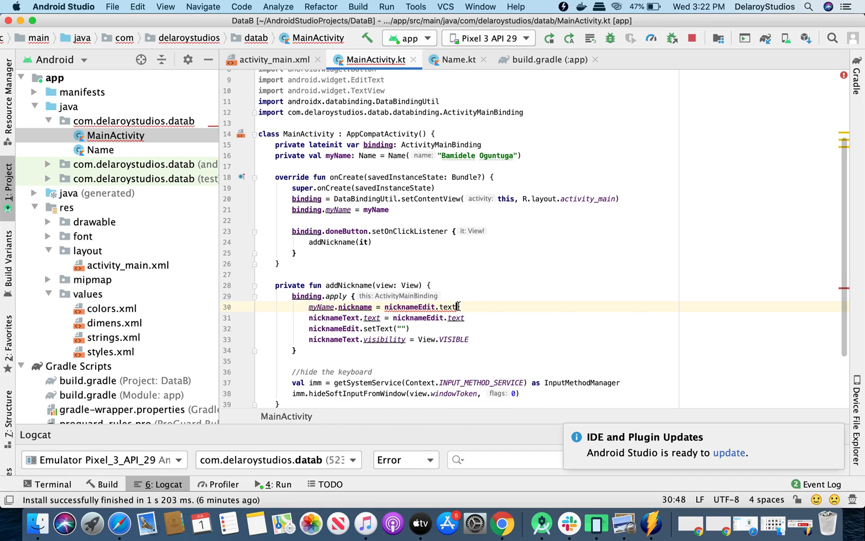
Step: Append .toString() to the nickname assignment and run the updated app on the emulator
type(".")
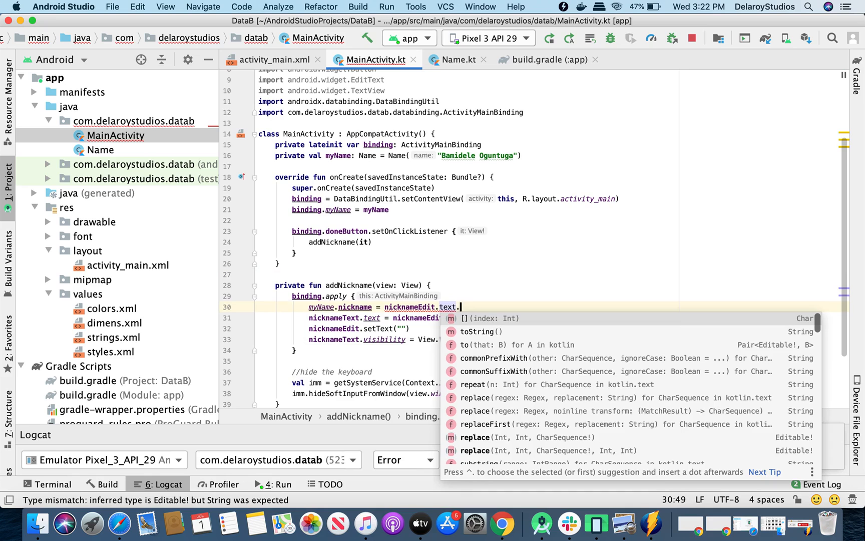
left_click(485, 331)
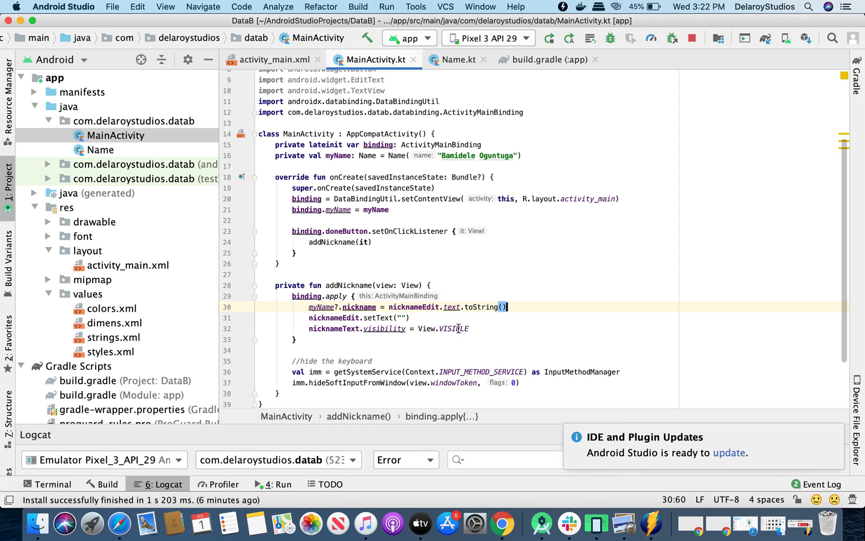
left_click(548, 38)
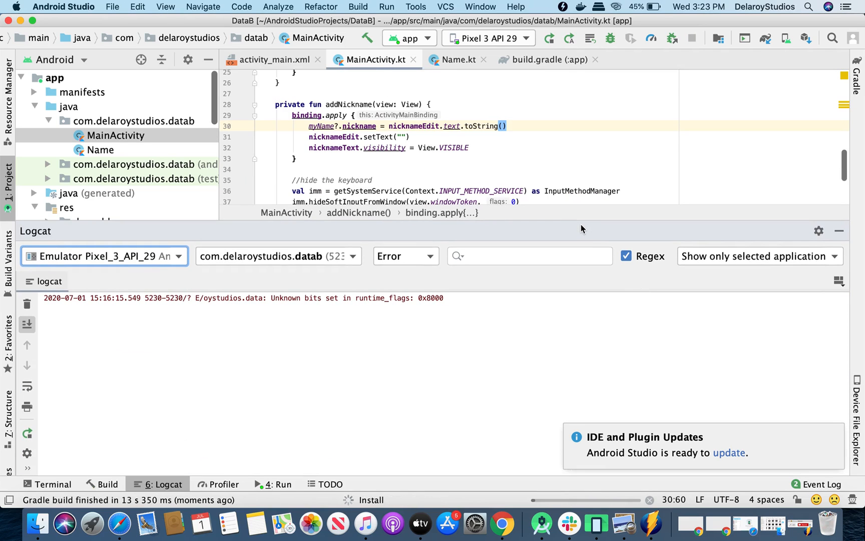
mouse_move(552, 227)
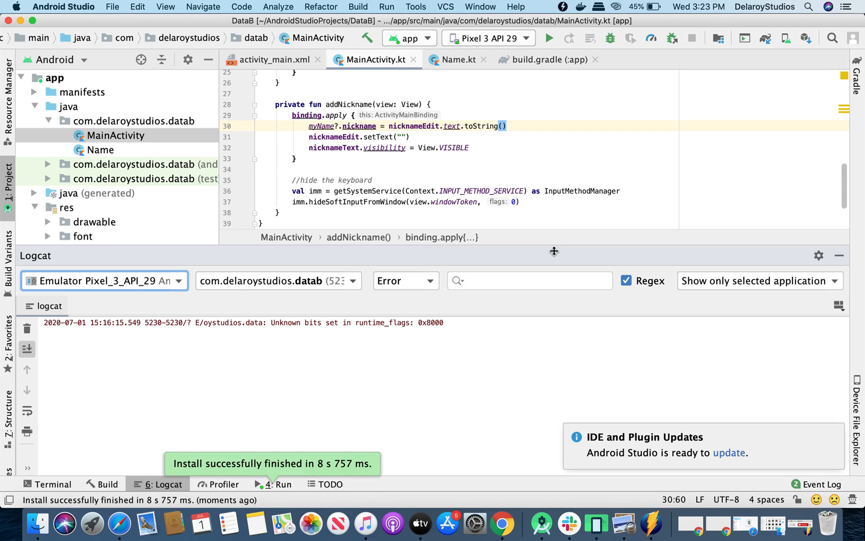
Step: Launch DataB in the emulator, enter nickname 'delaro' and submit with Done
left_click(595, 522)
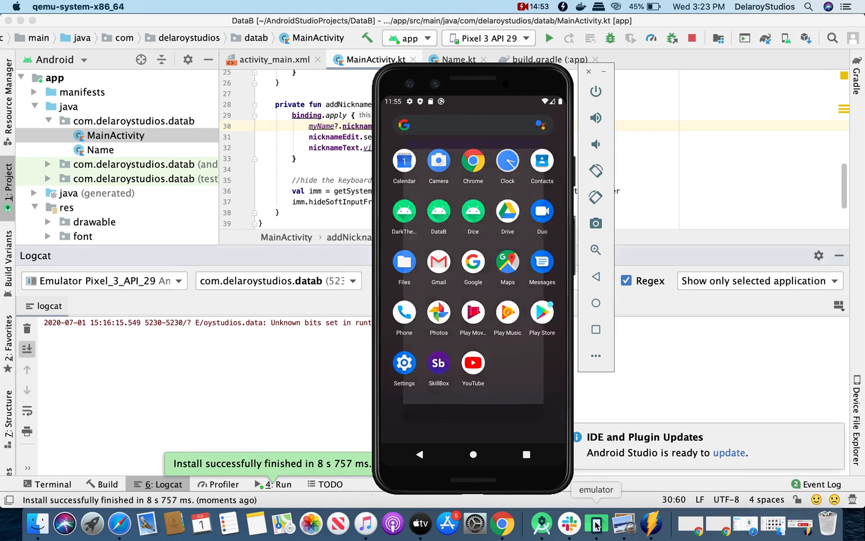
left_click(438, 210)
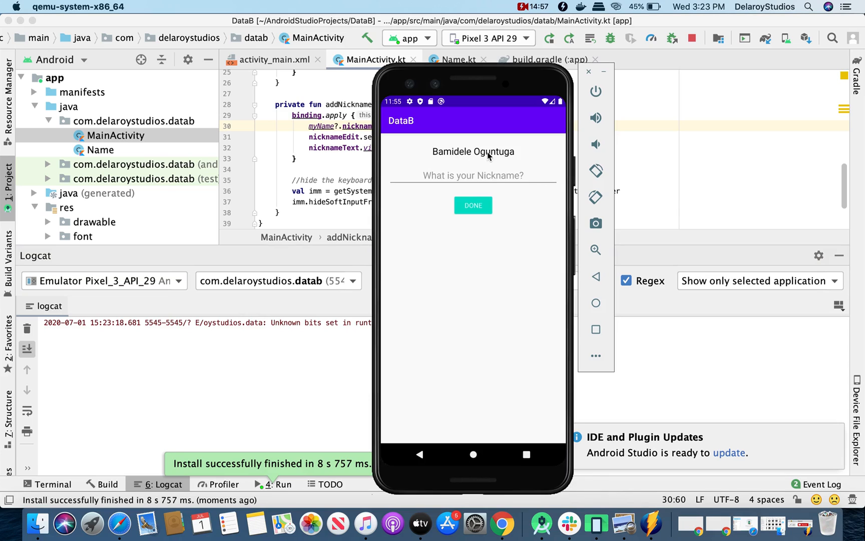
left_click(472, 175)
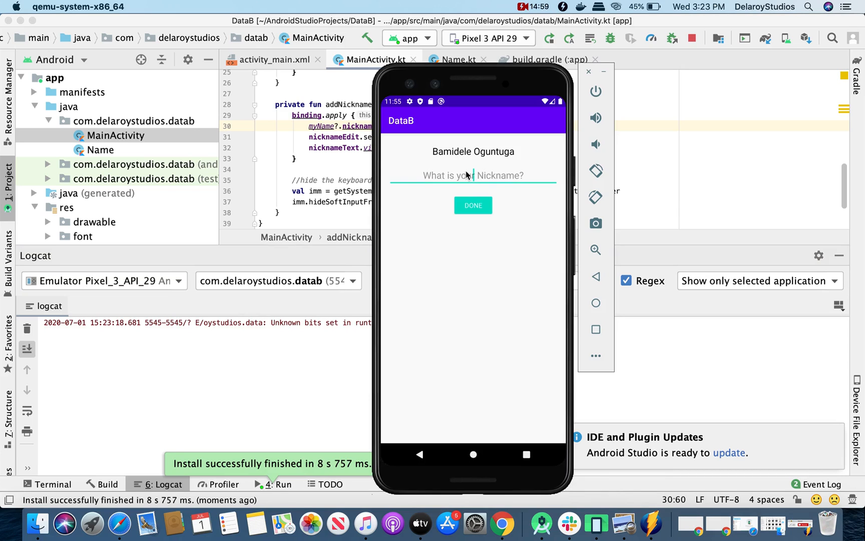
type("delaro")
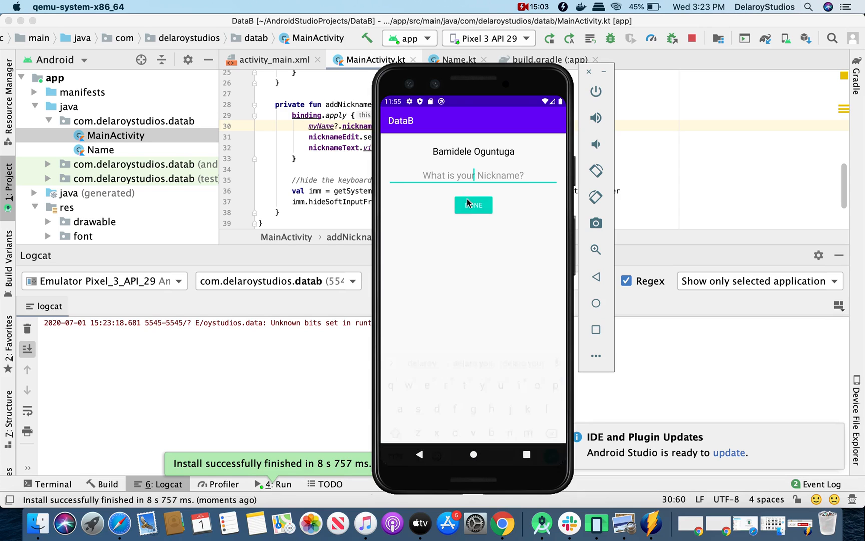
left_click(471, 205)
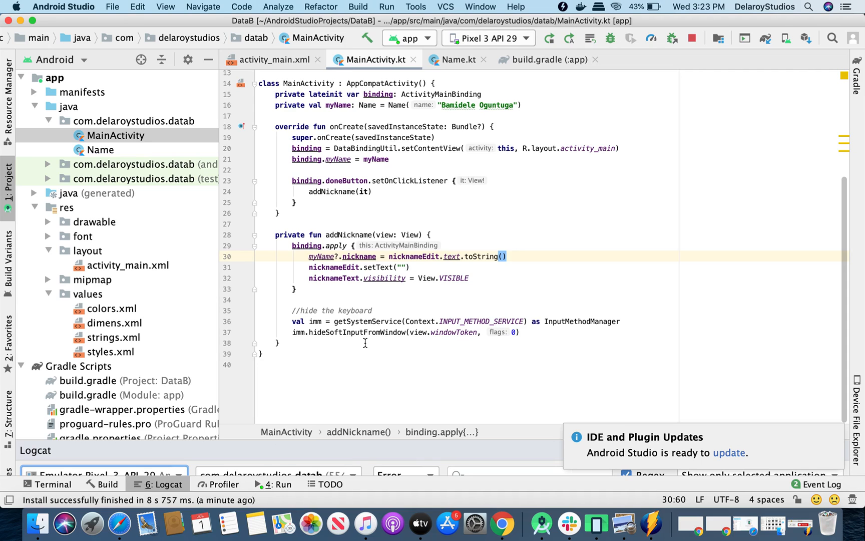
mouse_move(380, 361)
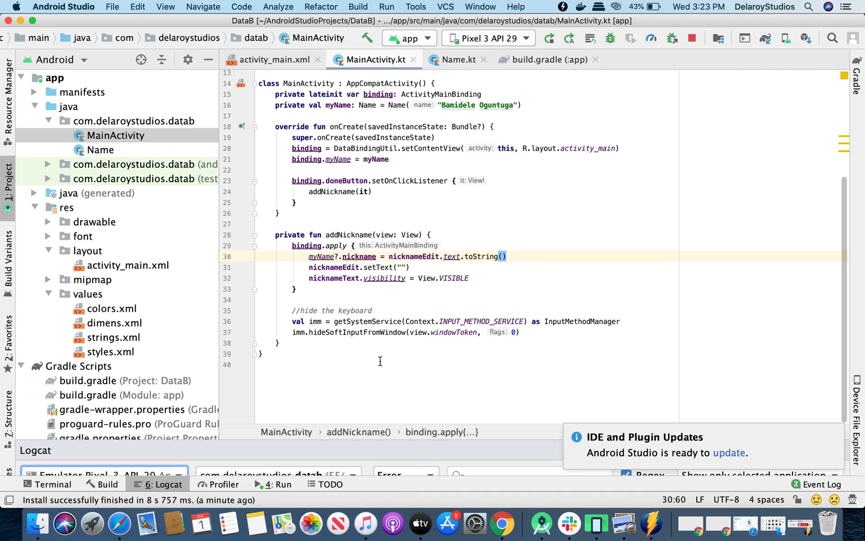